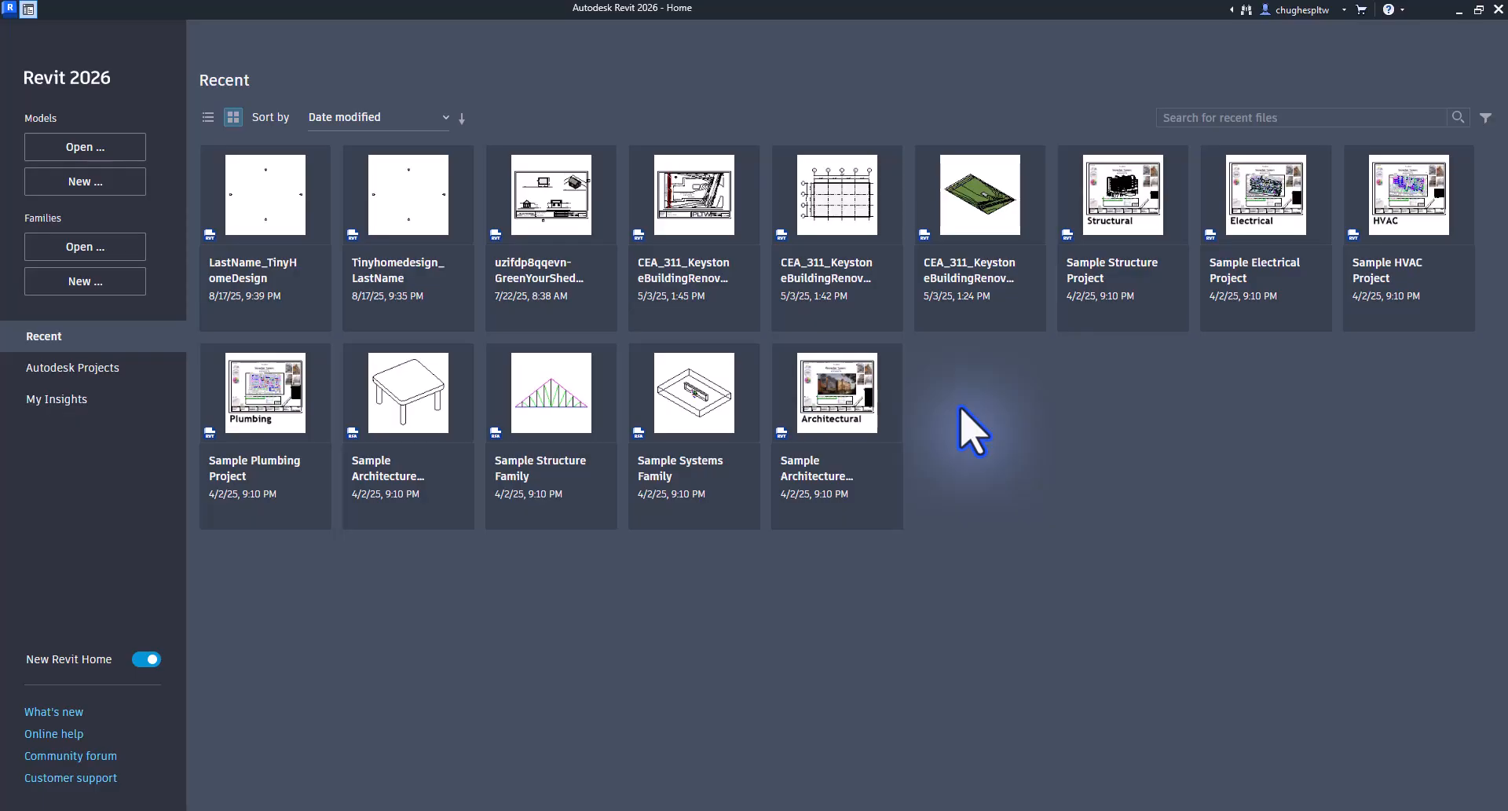
mouse_move(43, 119)
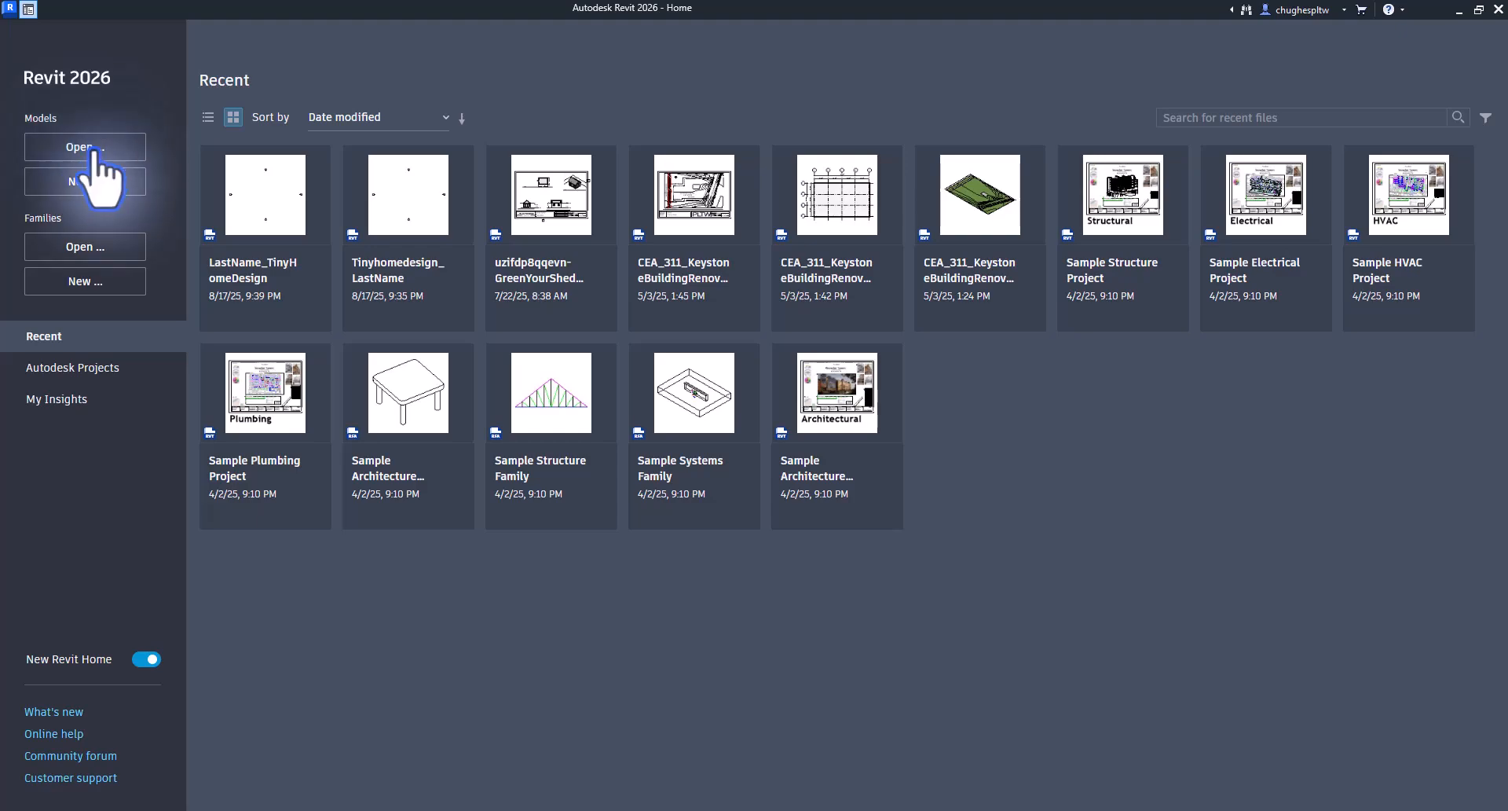
mouse_move(85, 246)
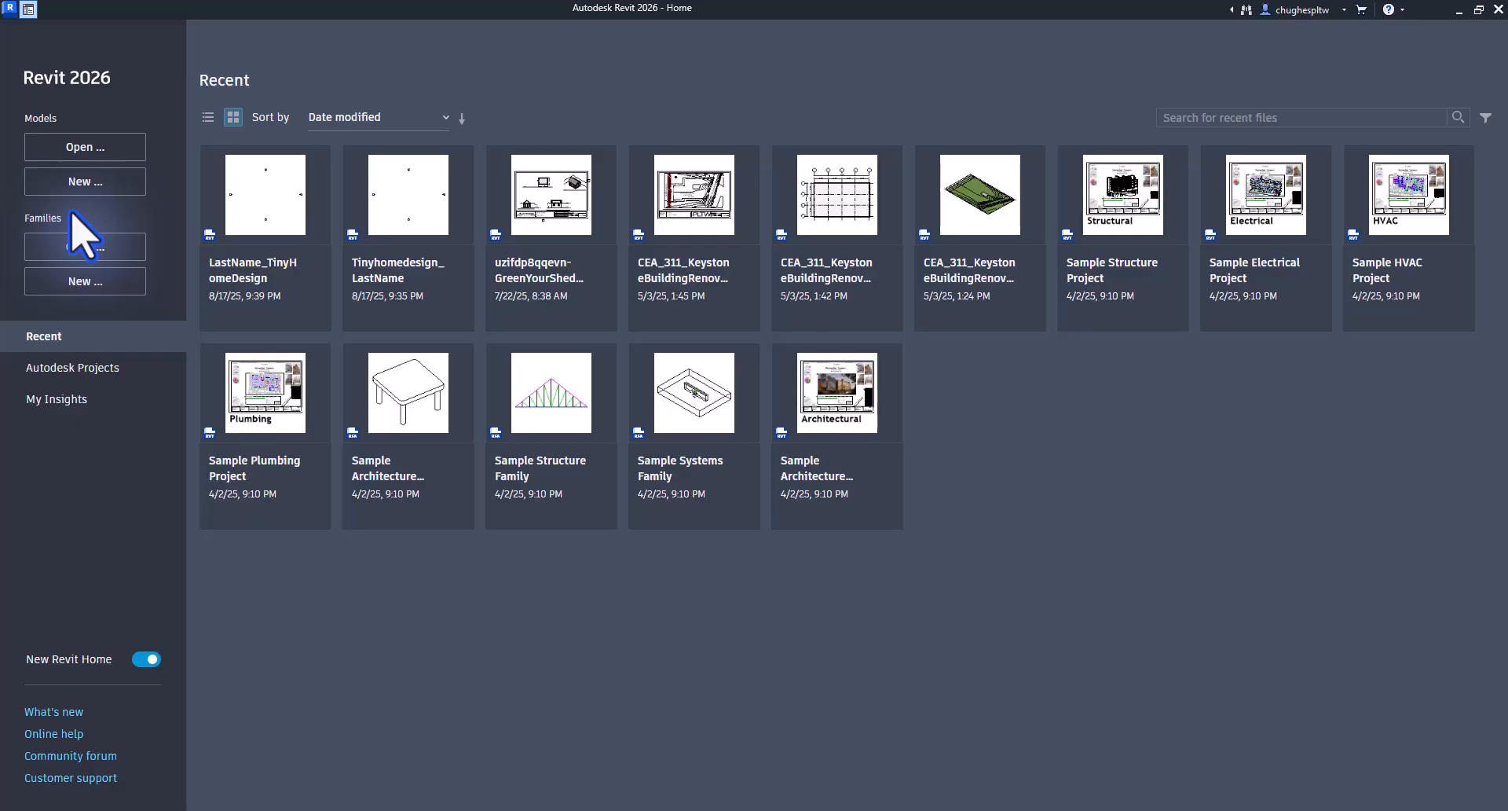
Open the LastName_TinyHomeDesign project from the Desktop folder.
left_click(85, 147)
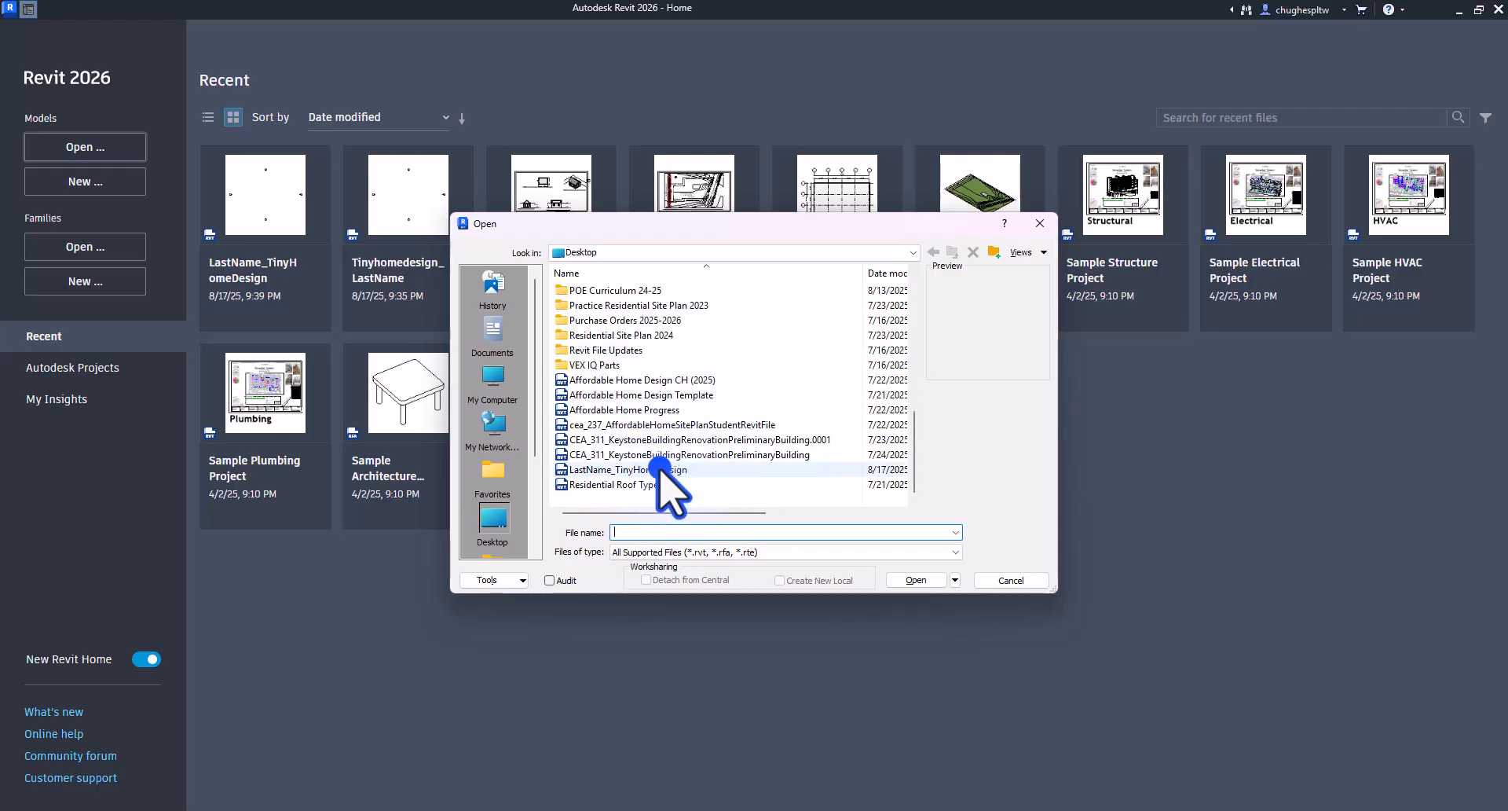
left_click(626, 469)
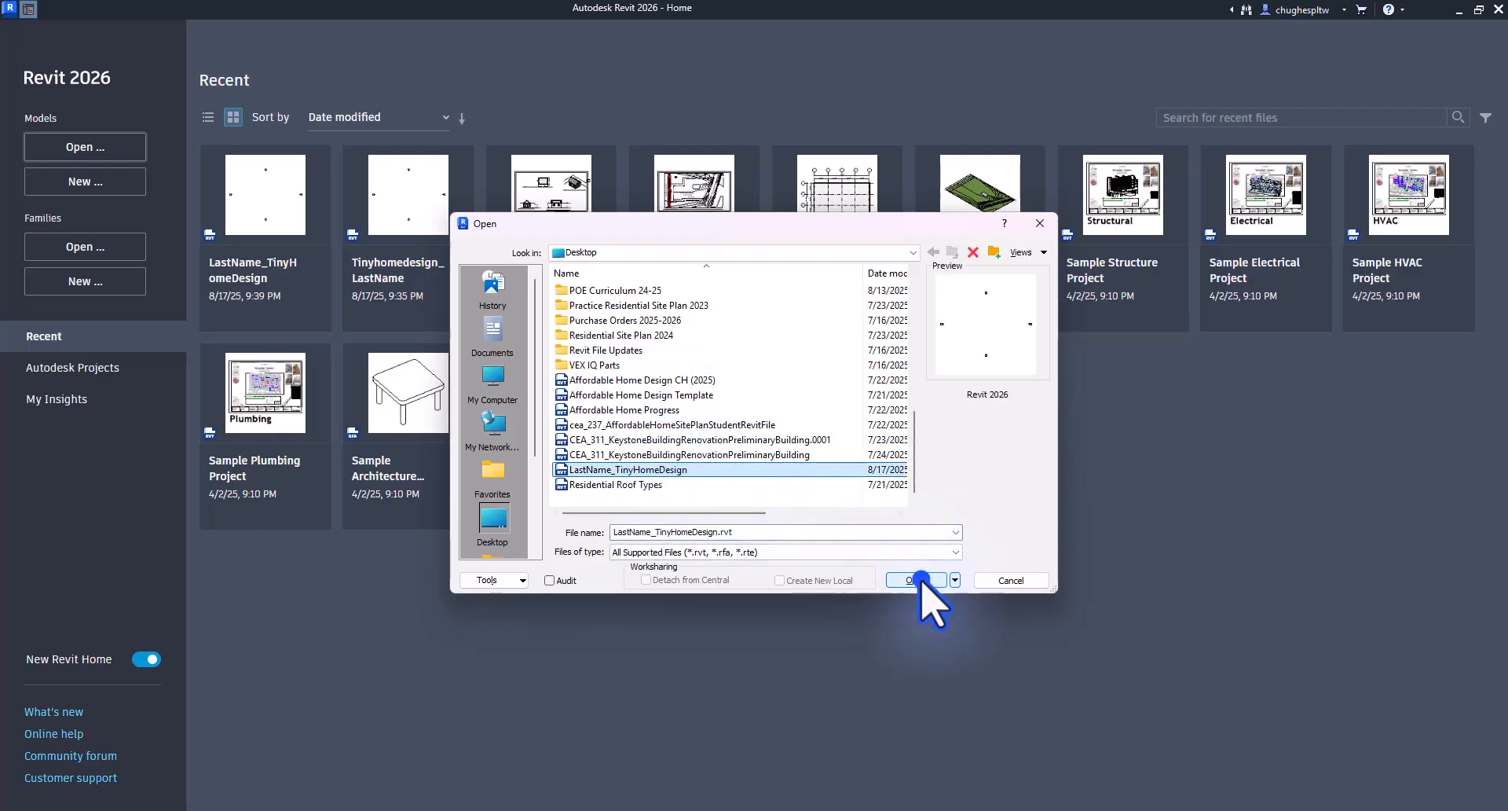
left_click(914, 580)
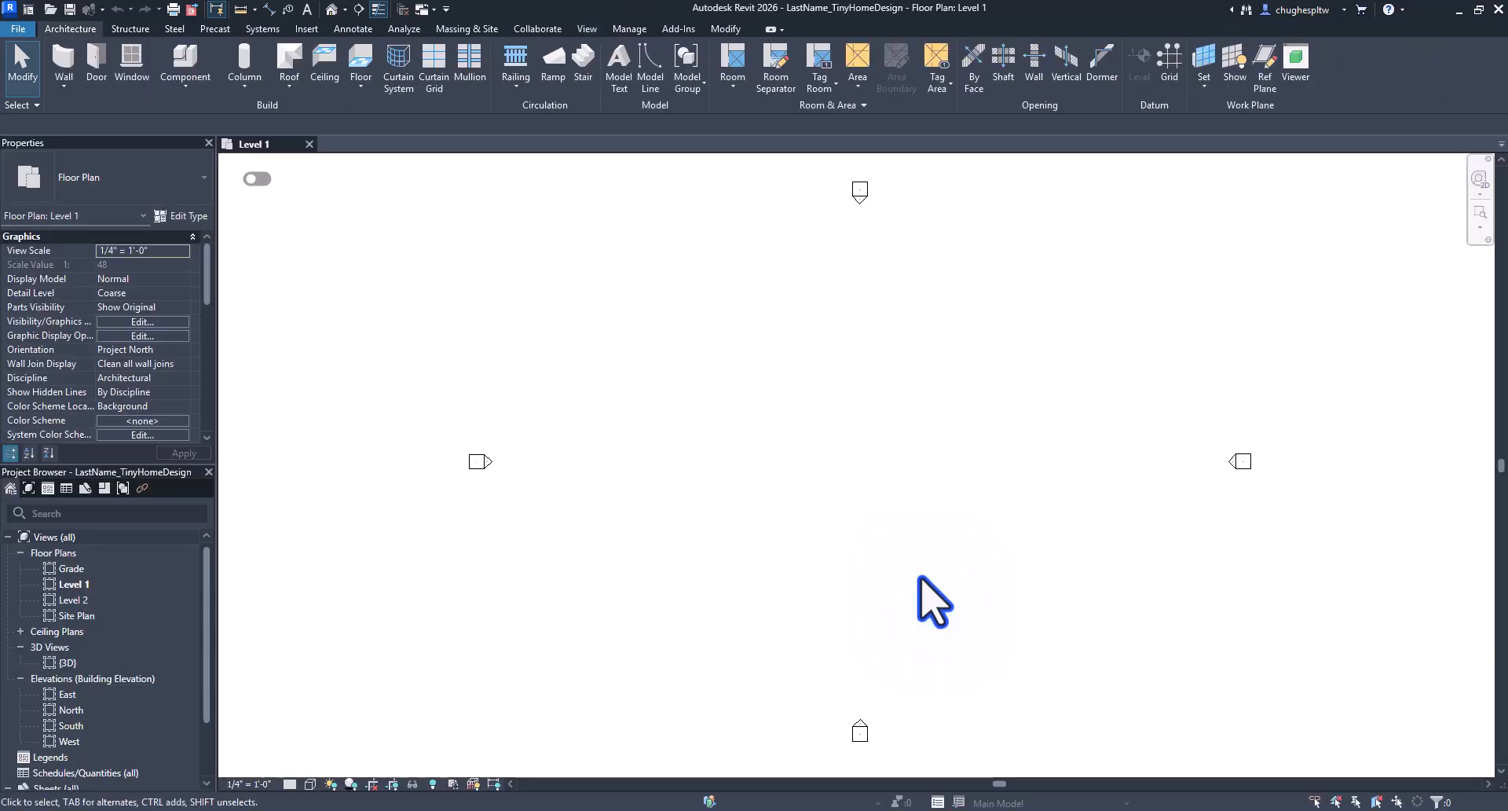
mouse_move(931, 596)
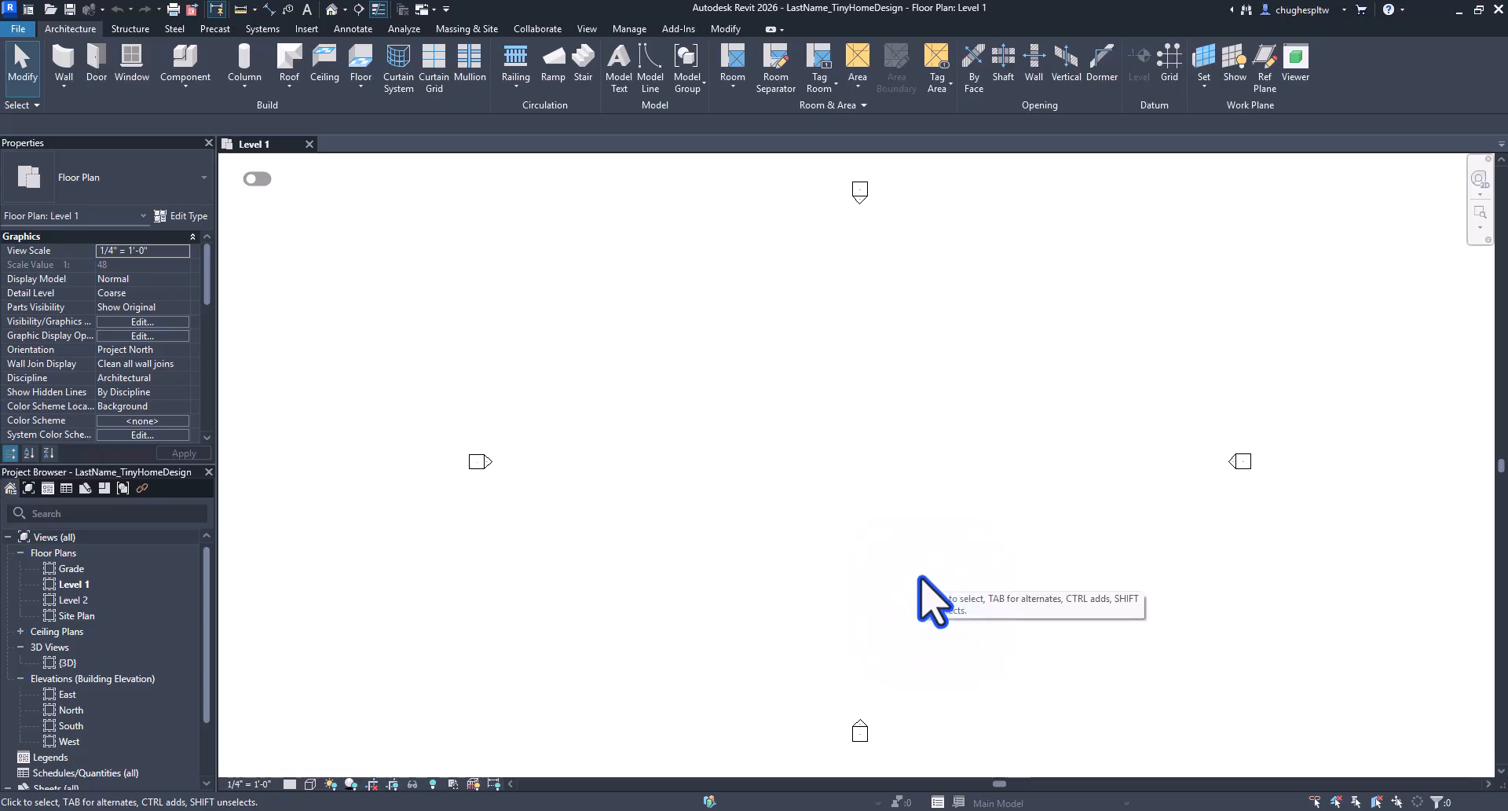
mouse_move(931, 601)
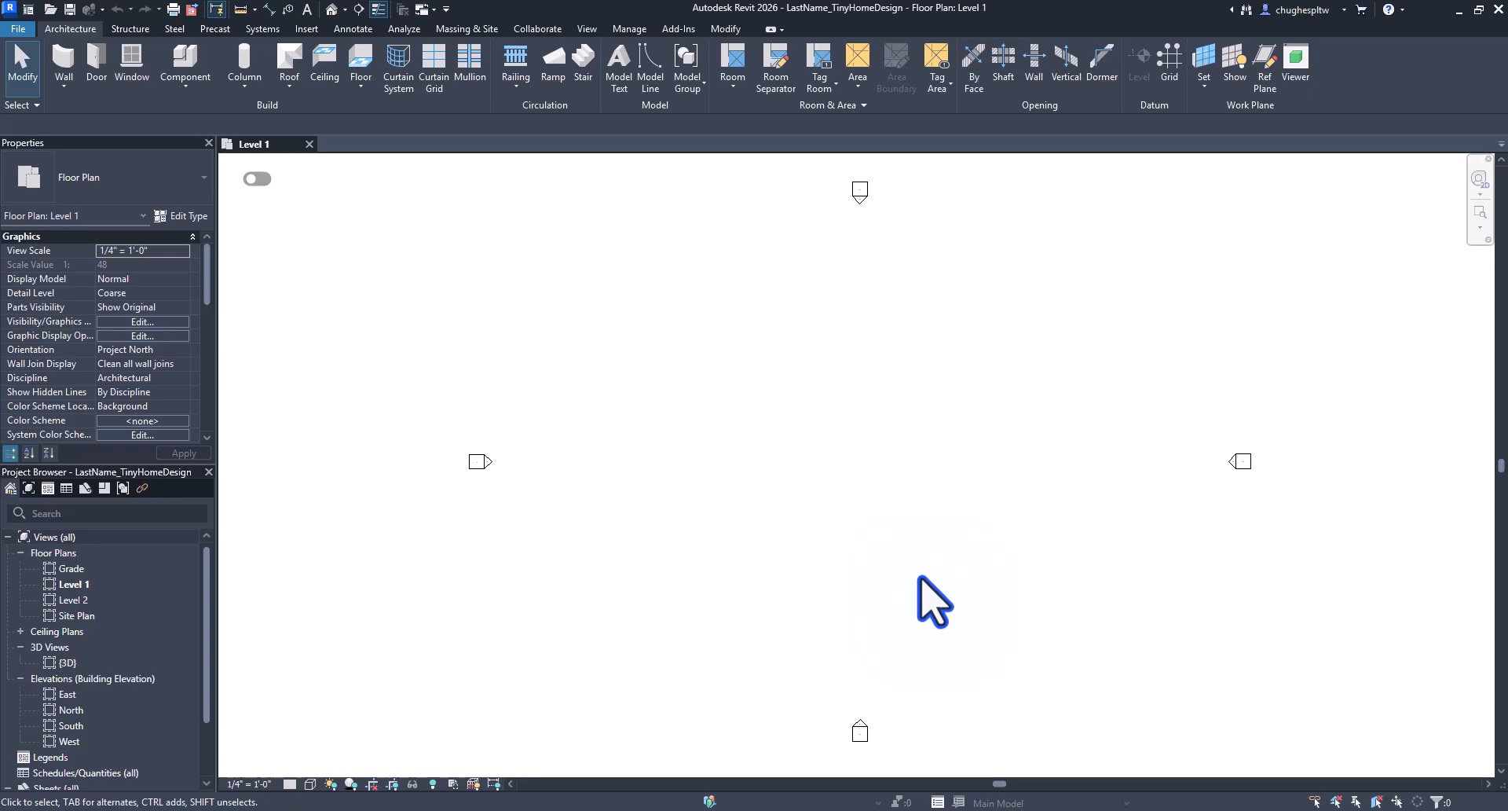
mouse_move(935, 582)
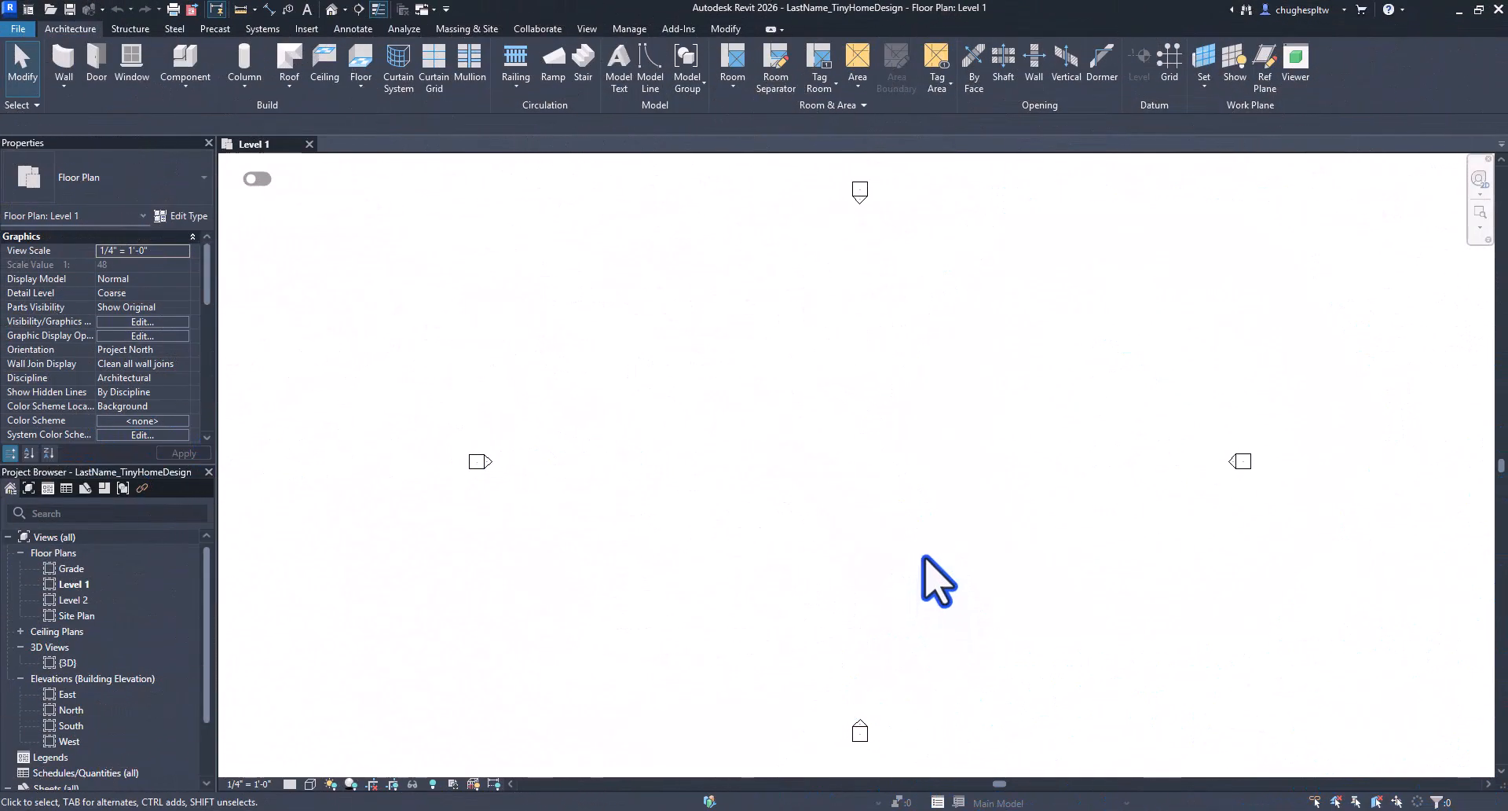
mouse_move(774, 442)
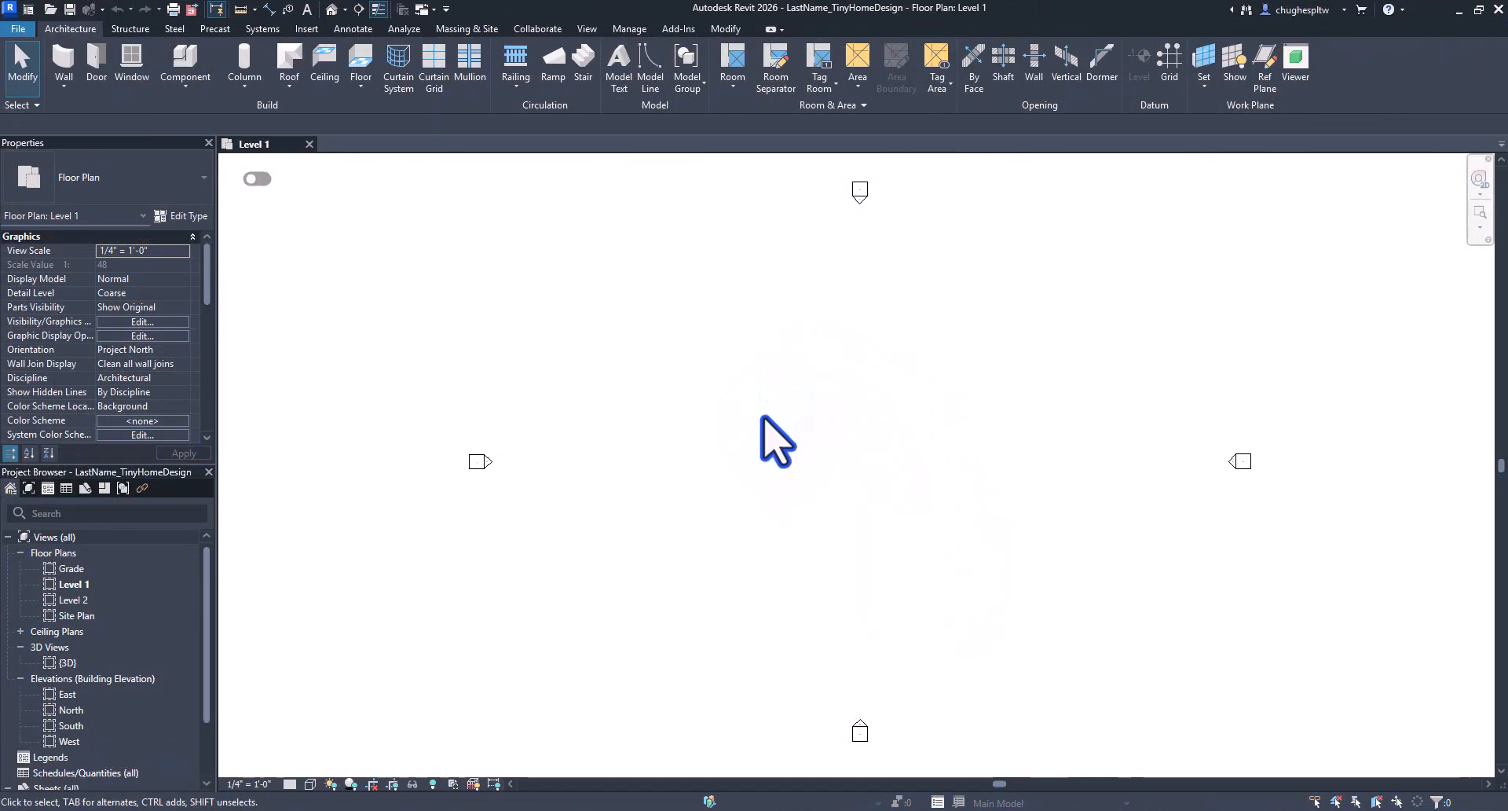
mouse_move(846, 446)
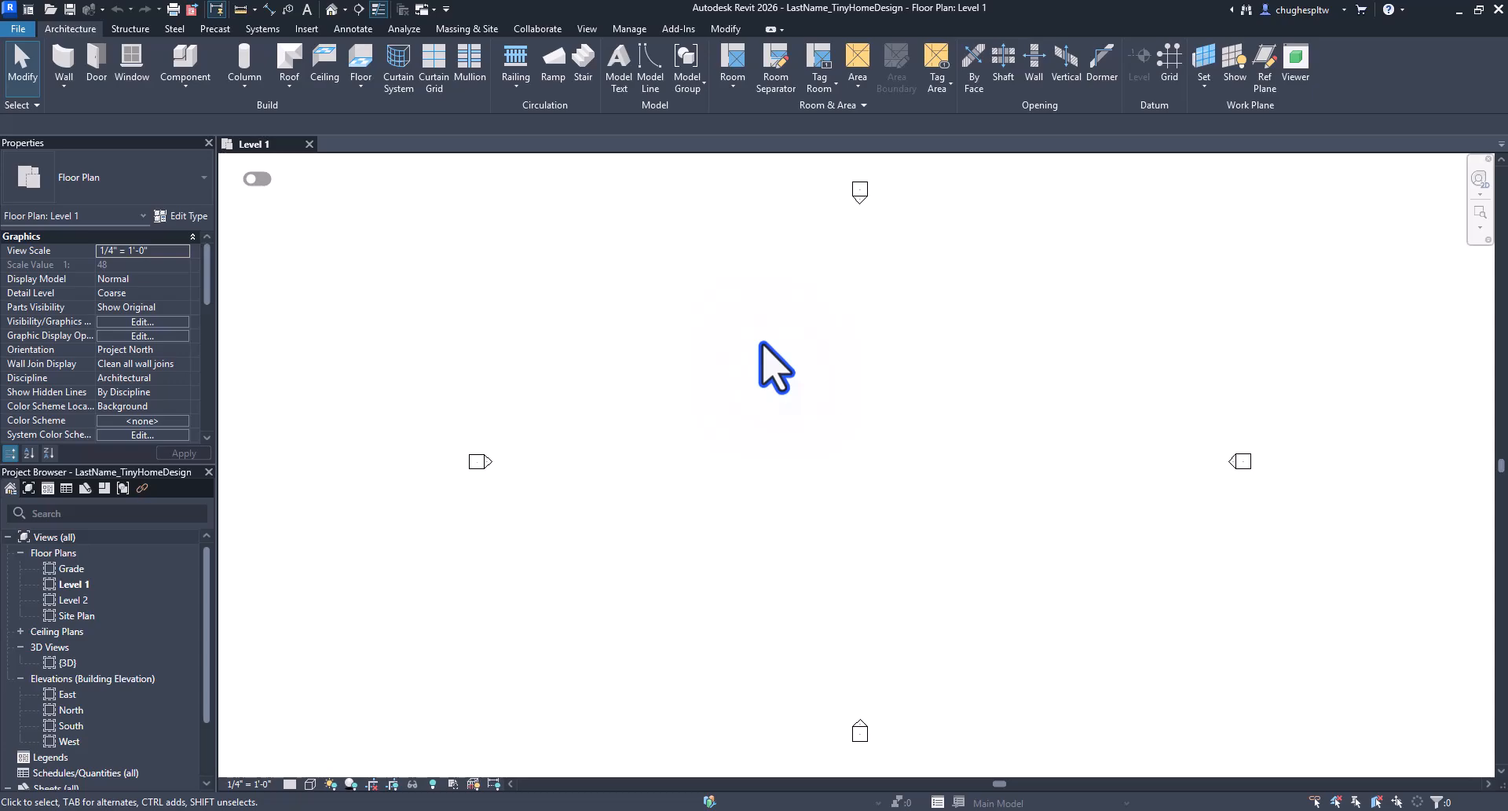
mouse_move(173, 150)
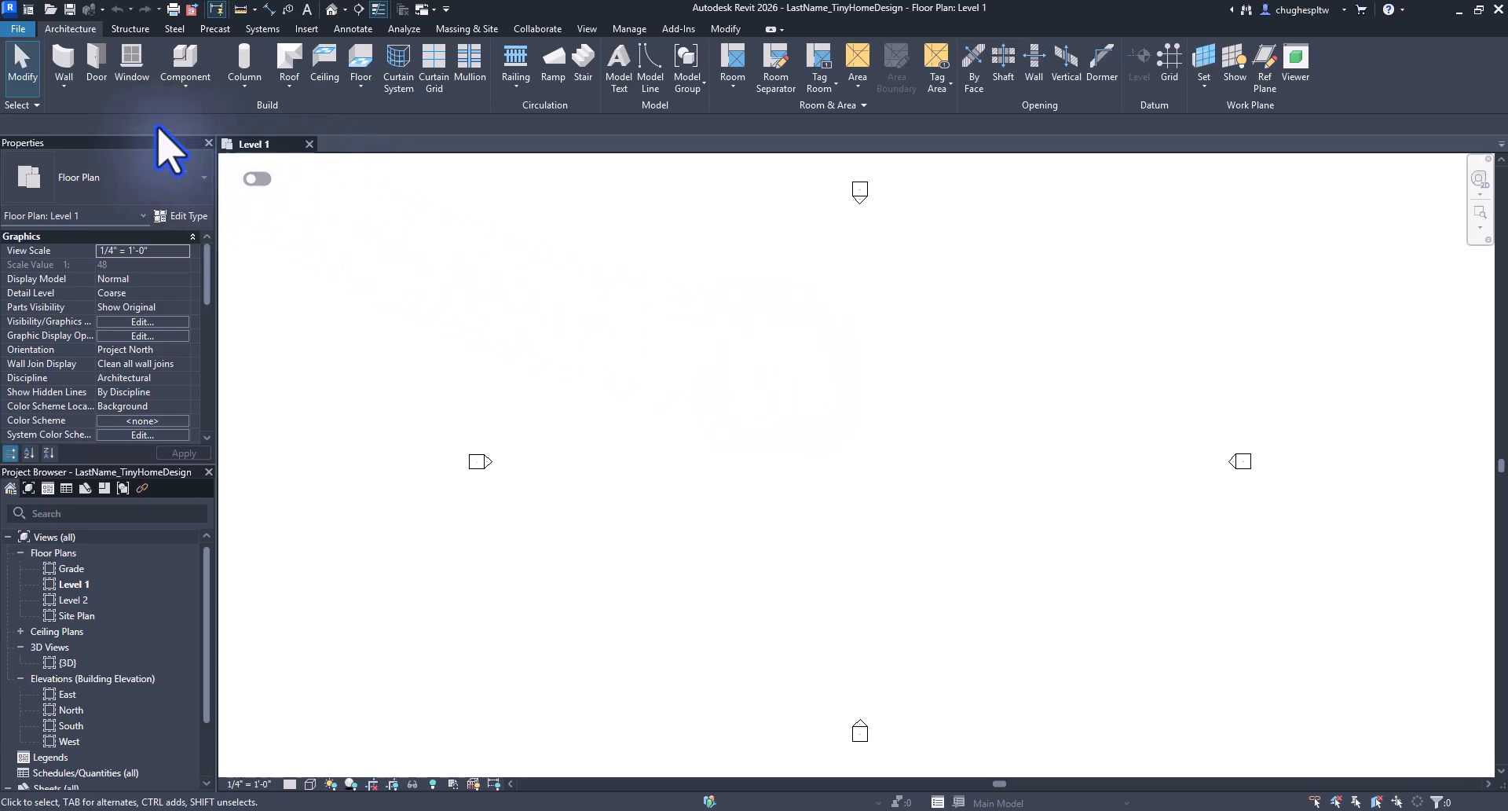
Start the Wall tool on Level 1 with a Generic - 6" basic wall.
left_click(63, 68)
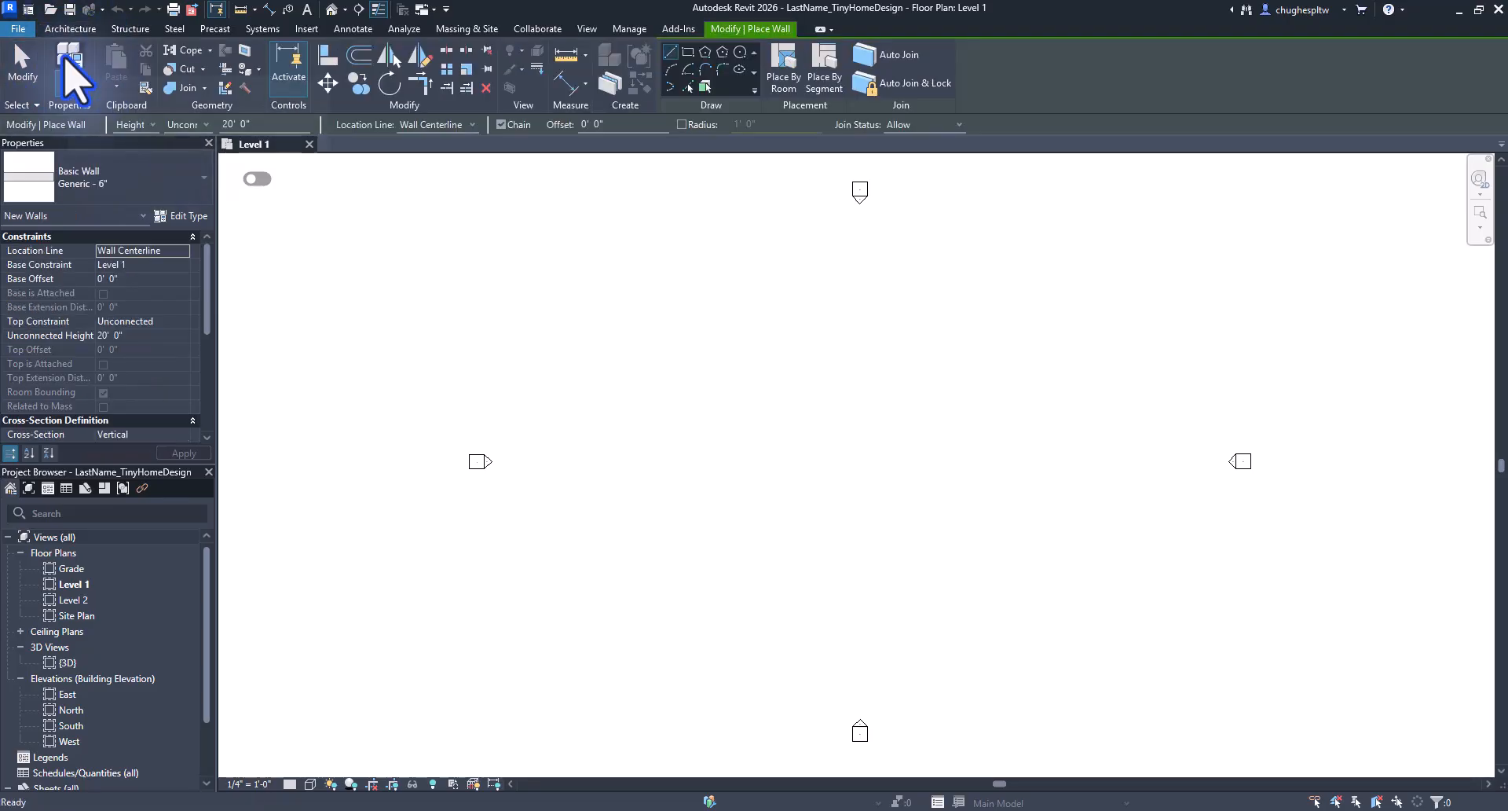
mouse_move(570, 300)
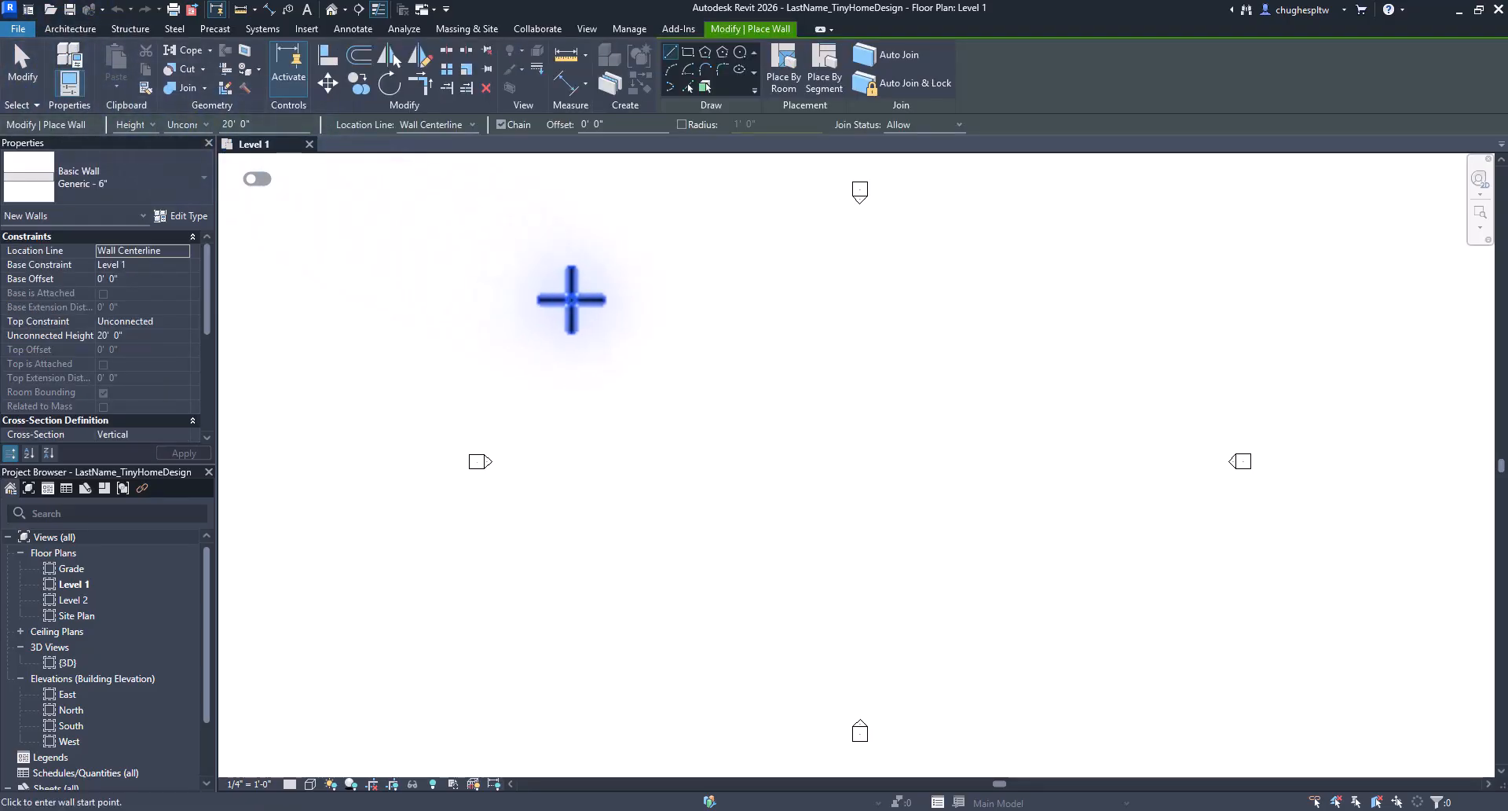
mouse_move(575, 301)
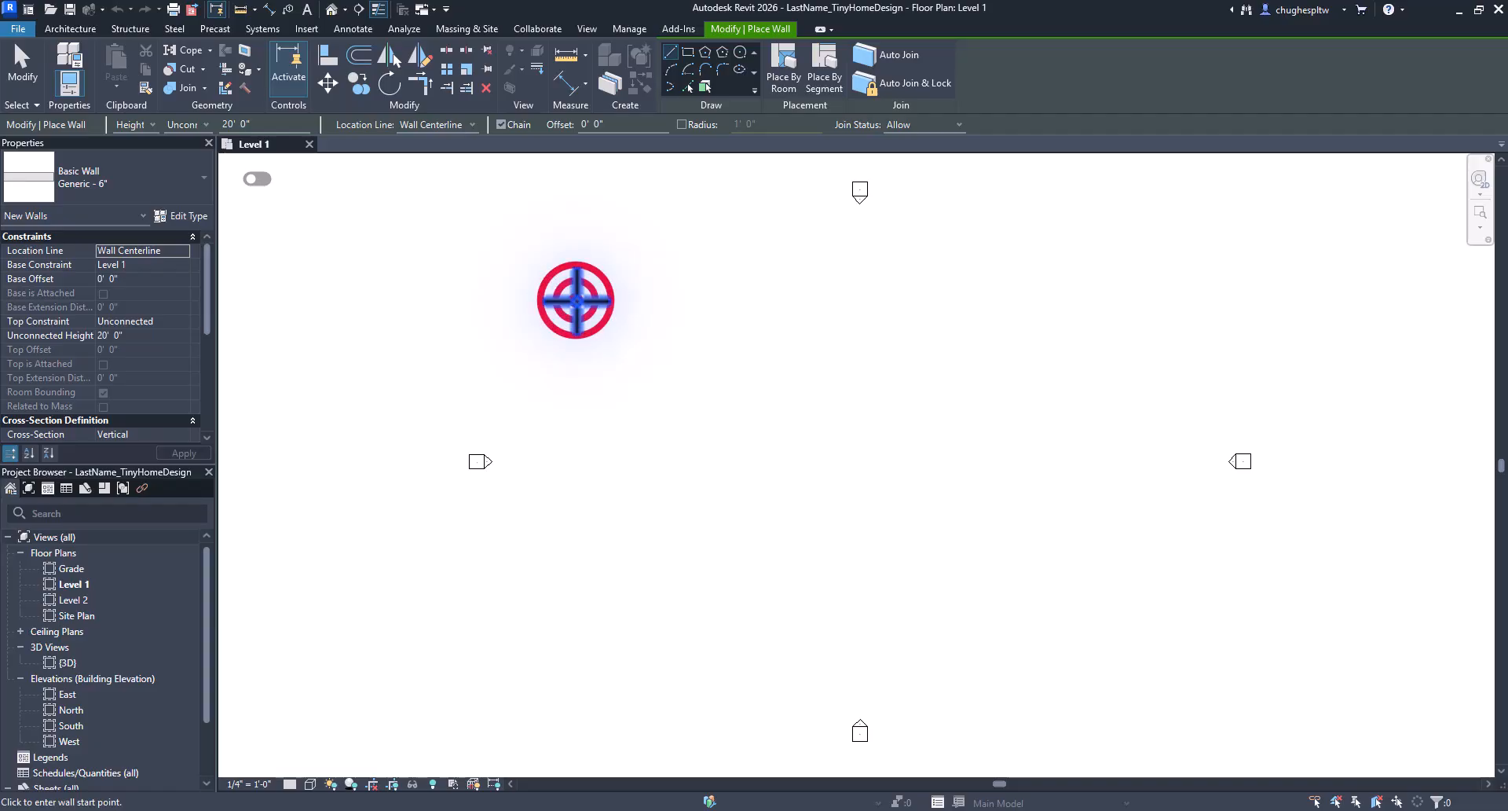
right_click(575, 300)
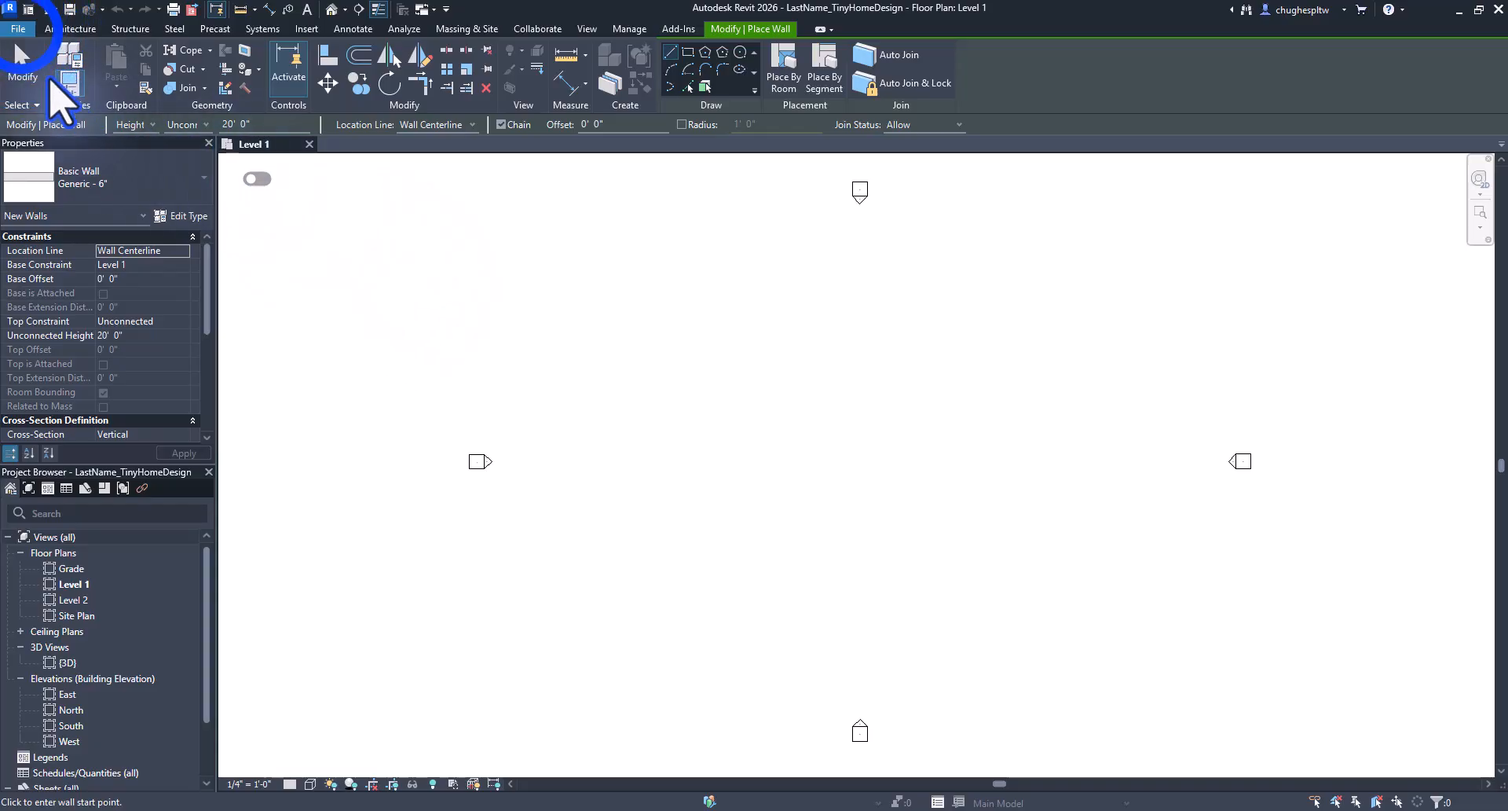
Open Revit's Options dialog from the File menu.
left_click(17, 28)
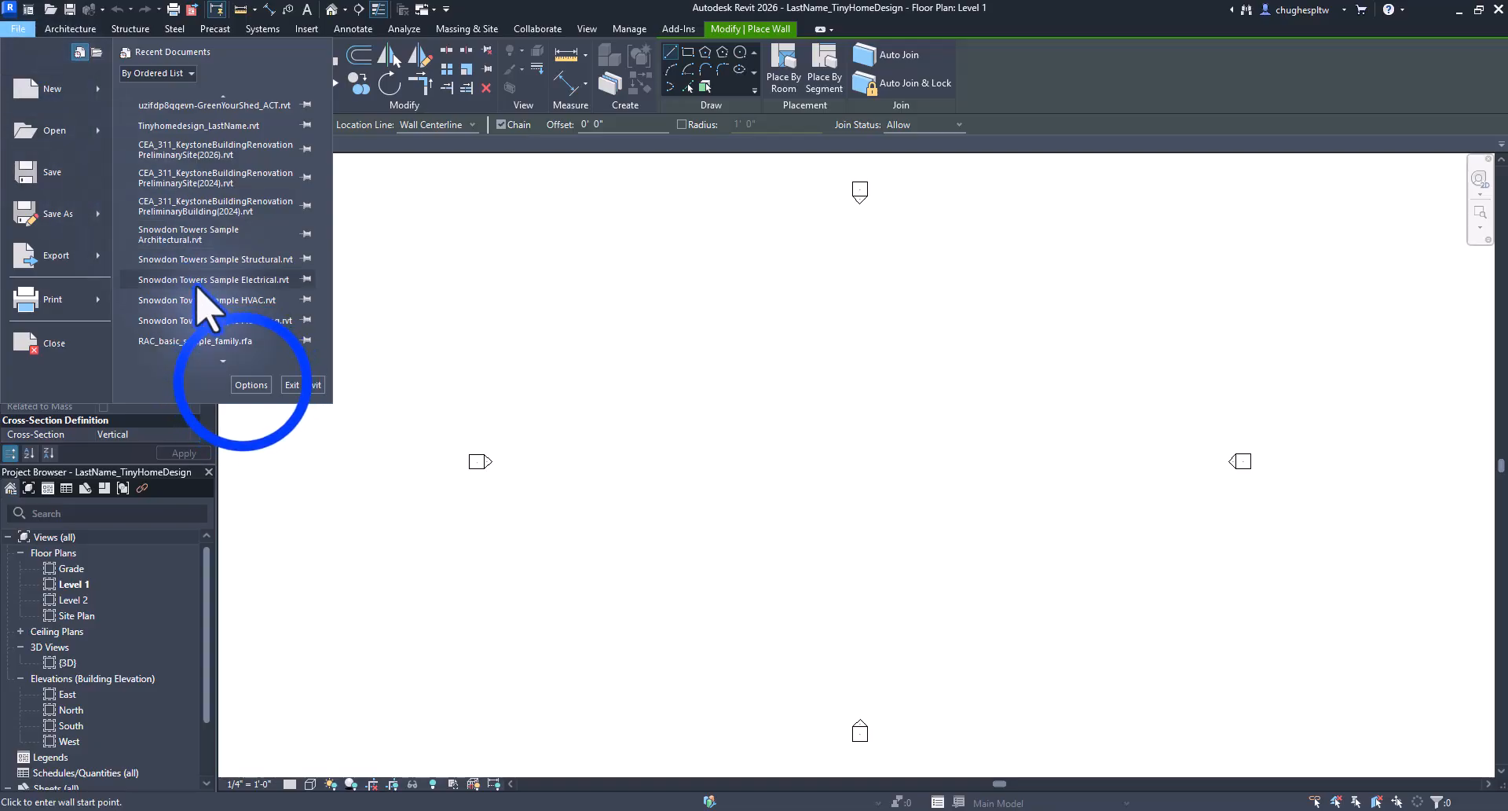
left_click(250, 385)
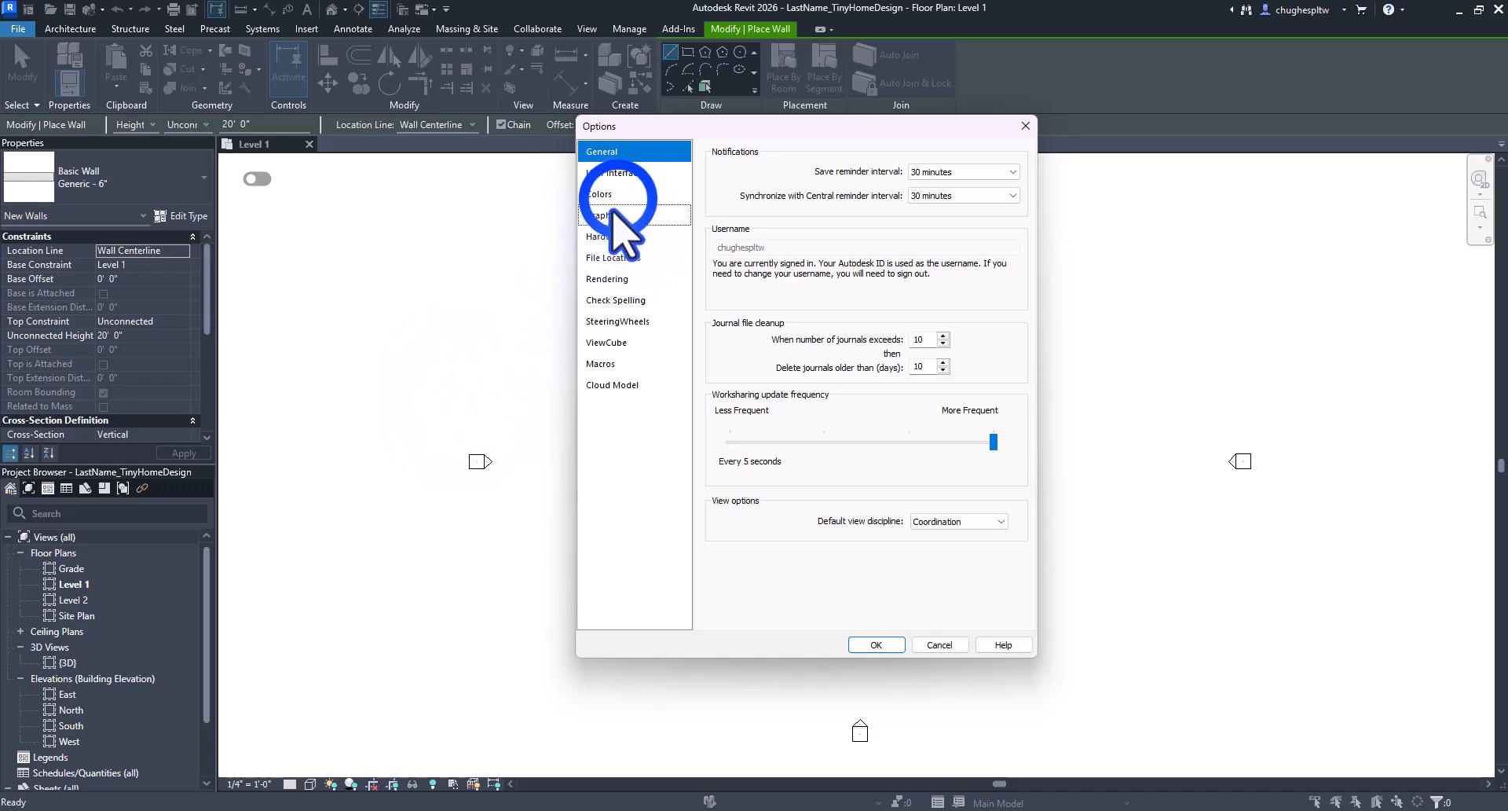
Set the UI active theme to Dark under Colors and apply the settings.
left_click(601, 194)
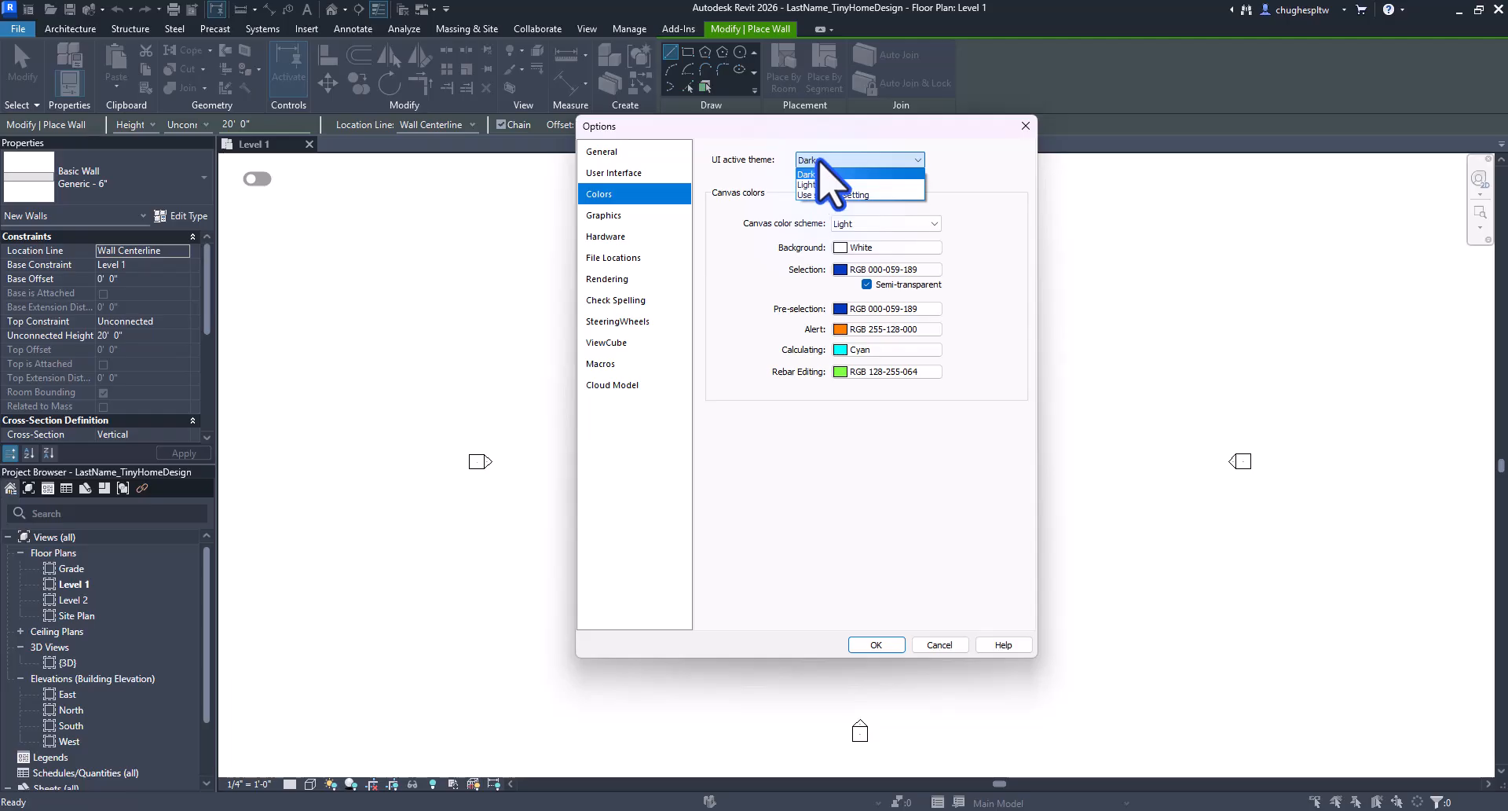
left_click(809, 175)
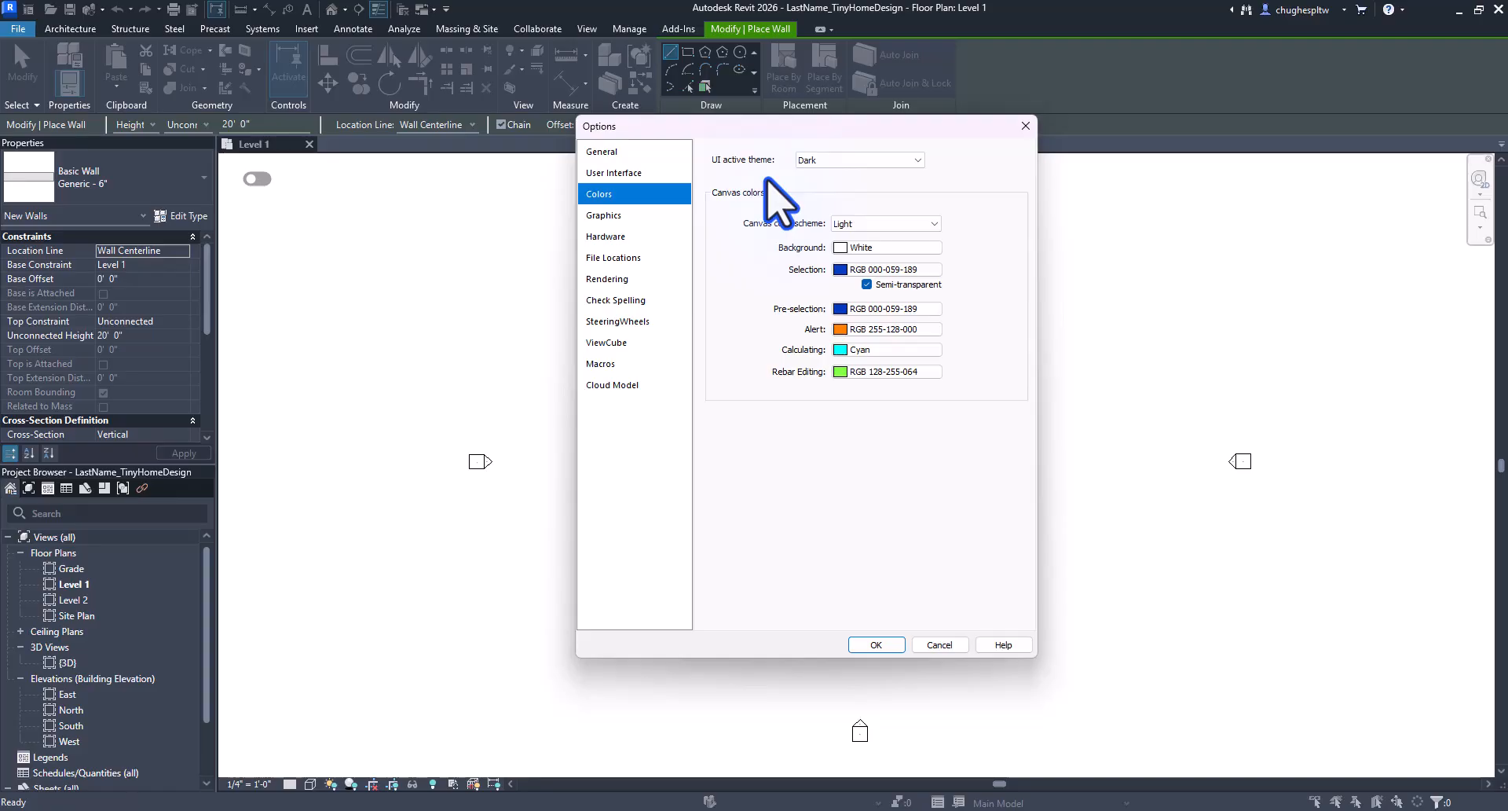
mouse_move(572, 356)
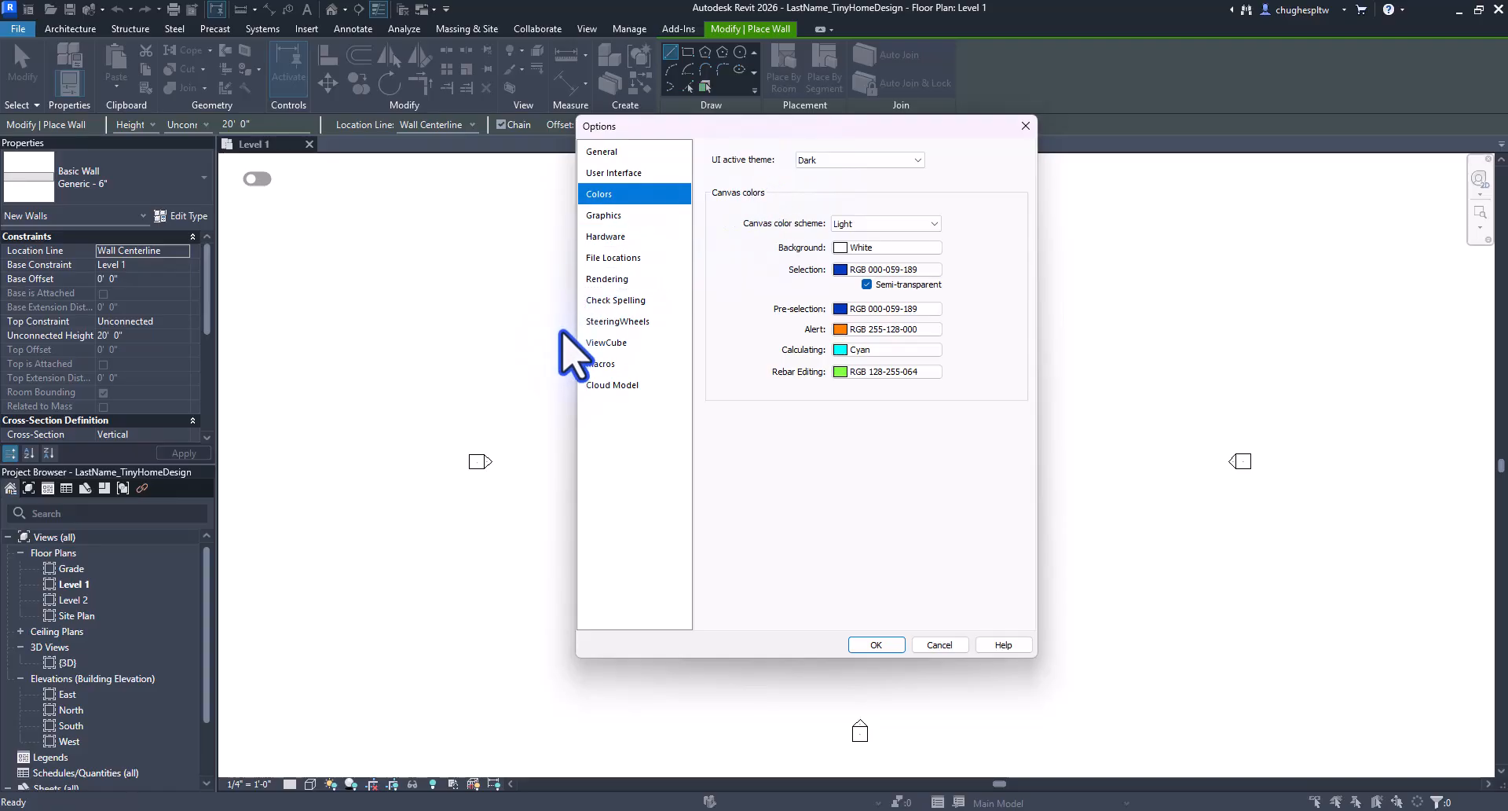
left_click(876, 644)
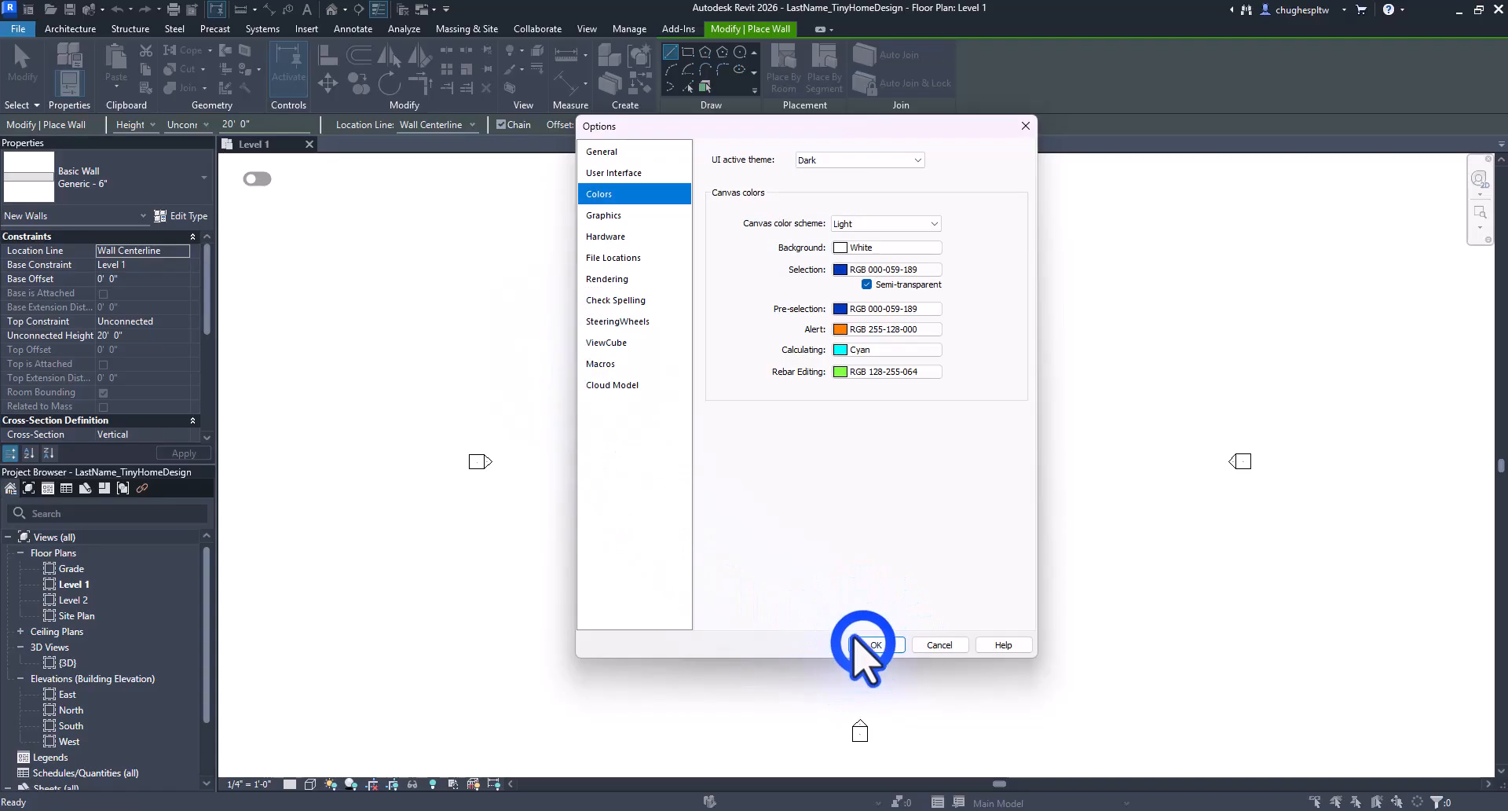
left_click(873, 645)
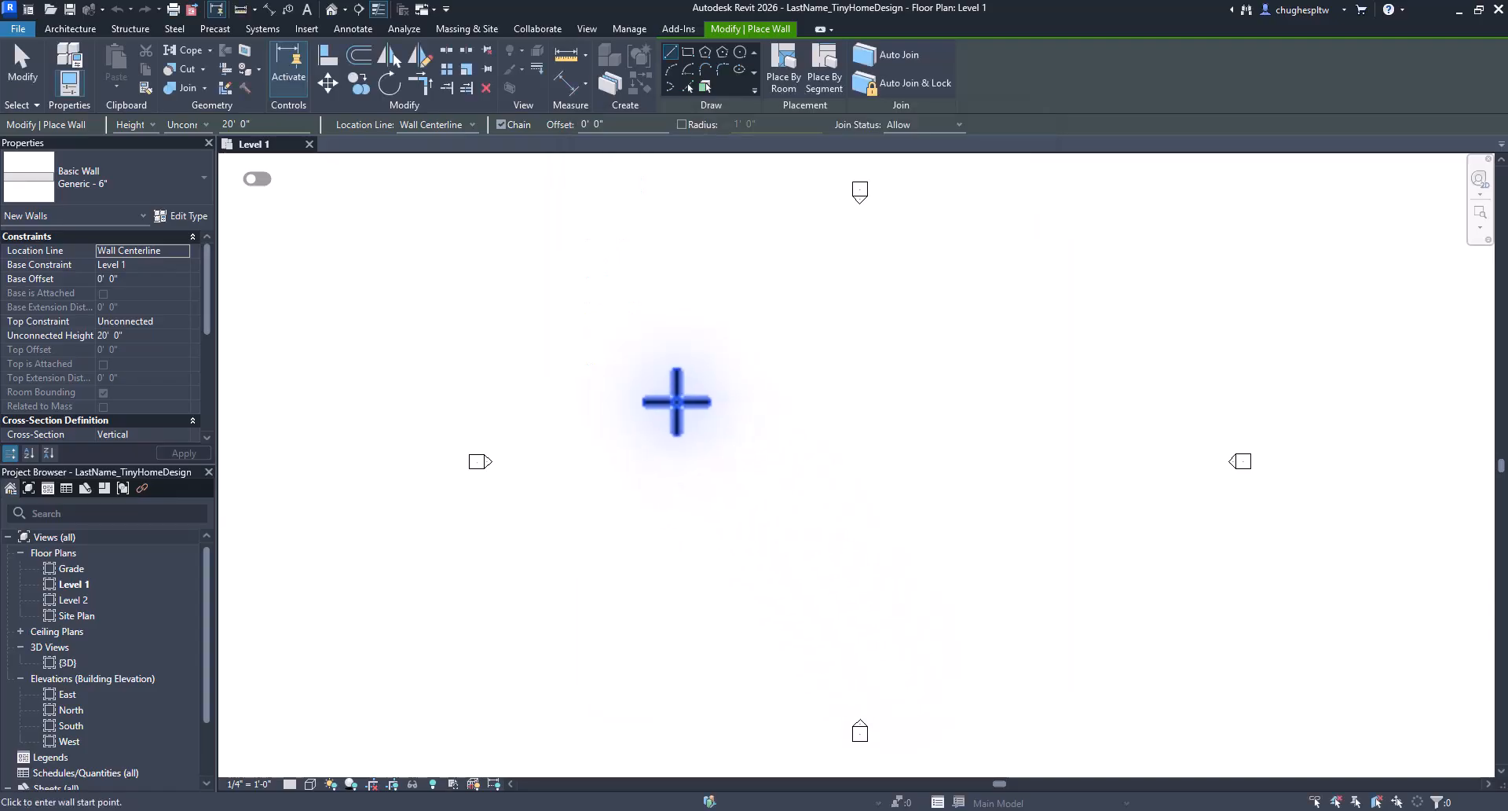
mouse_move(611, 223)
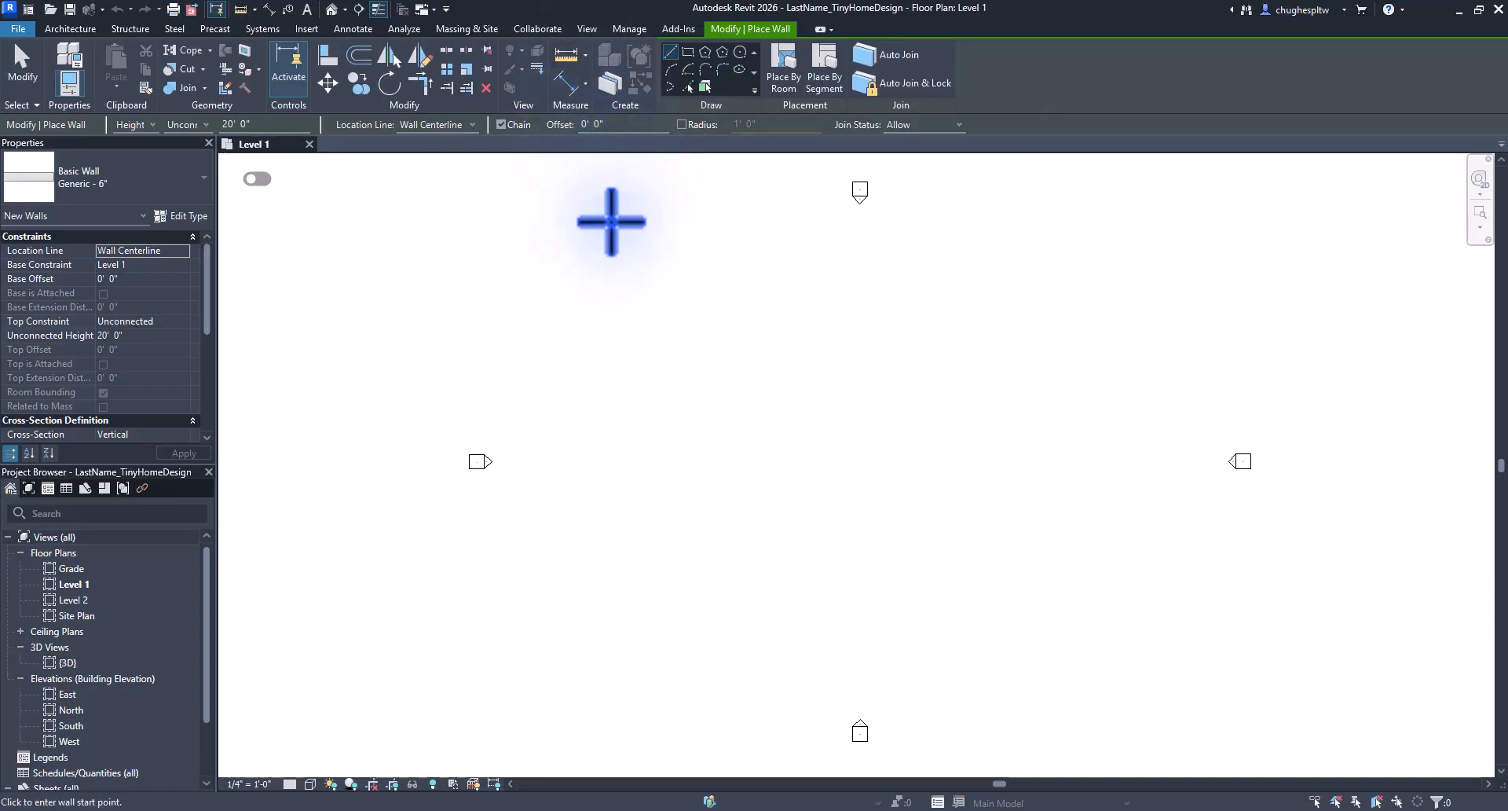
left_click(586, 29)
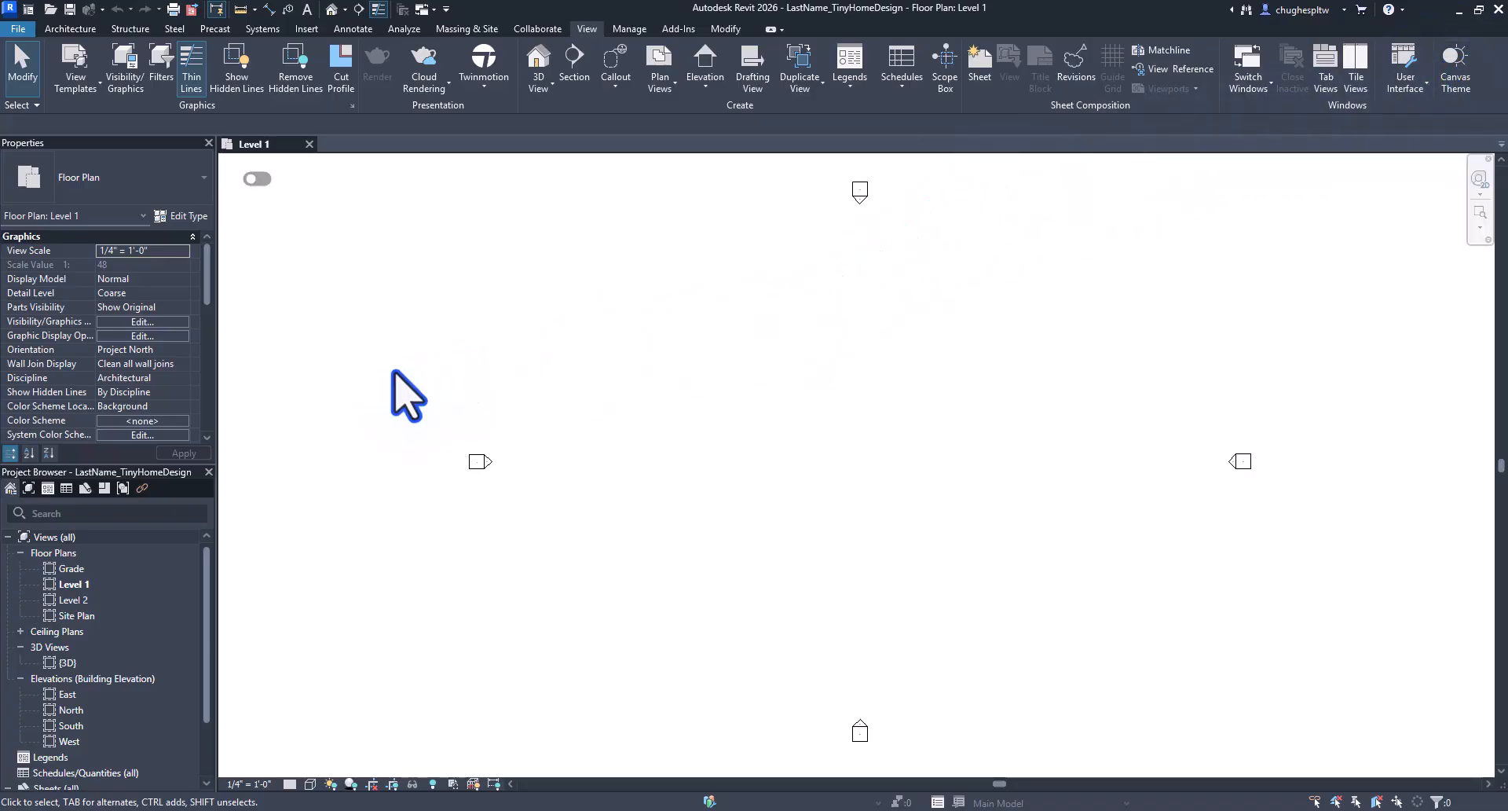
mouse_move(750, 379)
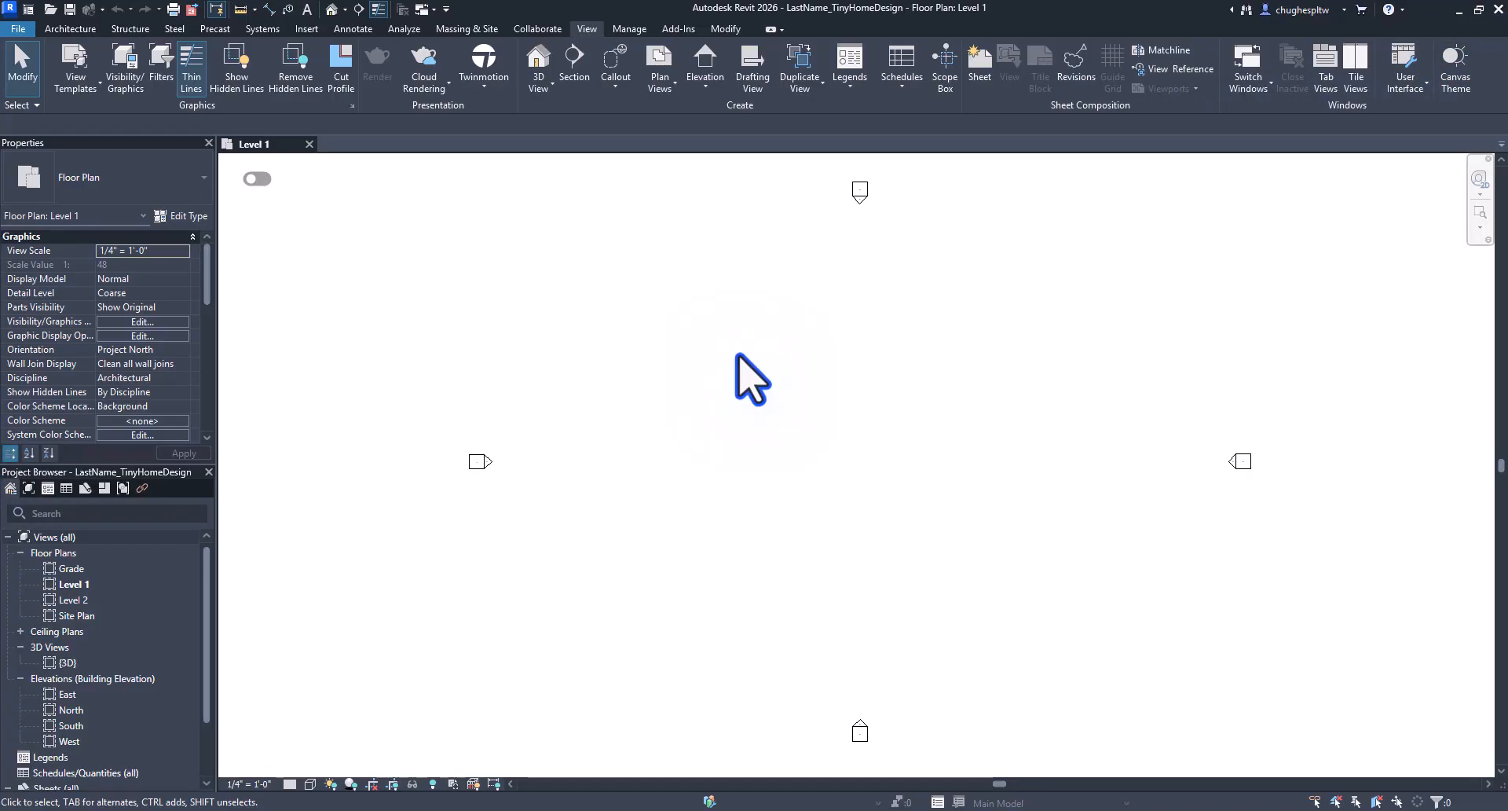
mouse_move(601, 279)
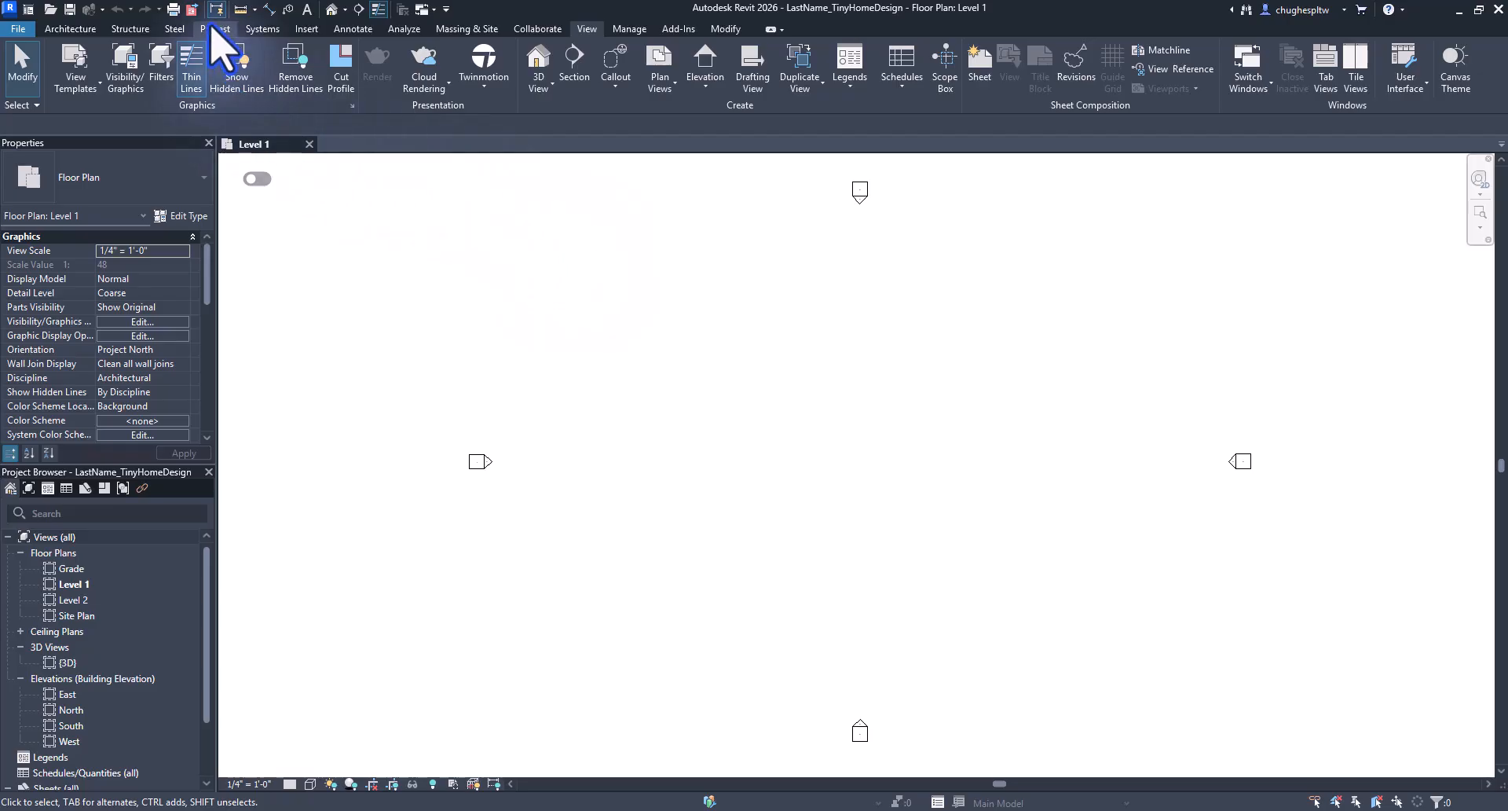
mouse_move(284, 43)
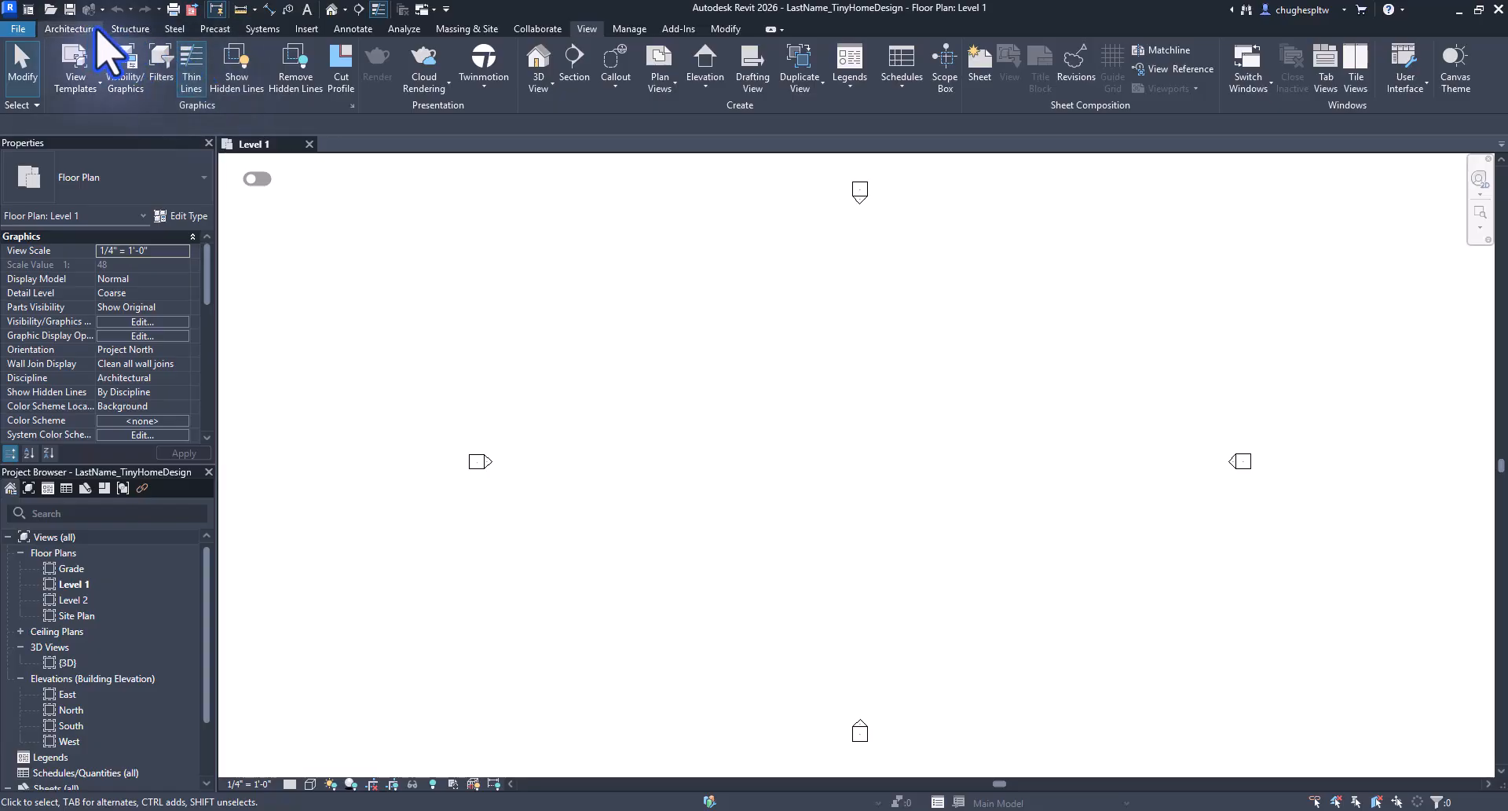
mouse_move(307, 28)
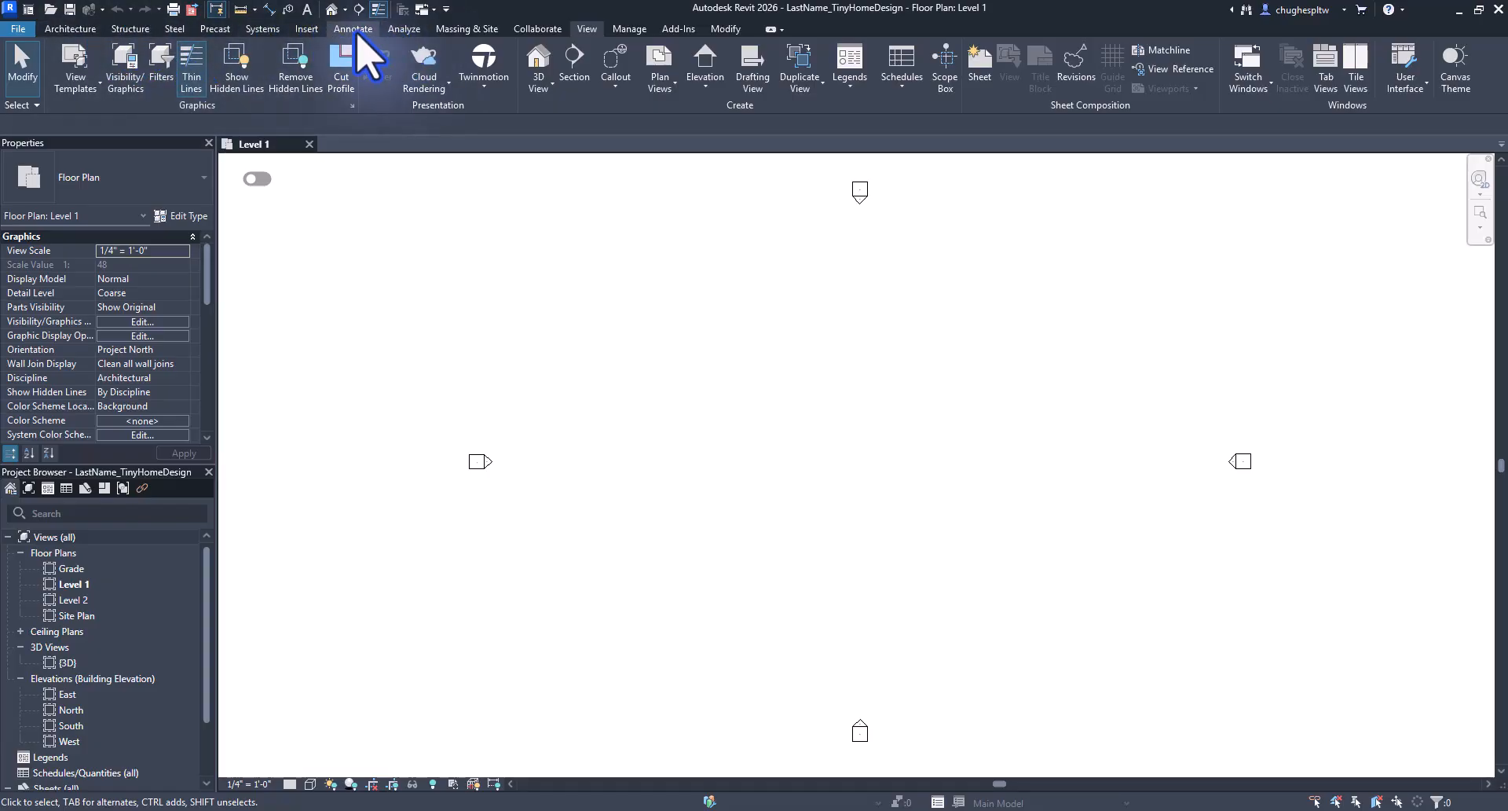
mouse_move(630, 29)
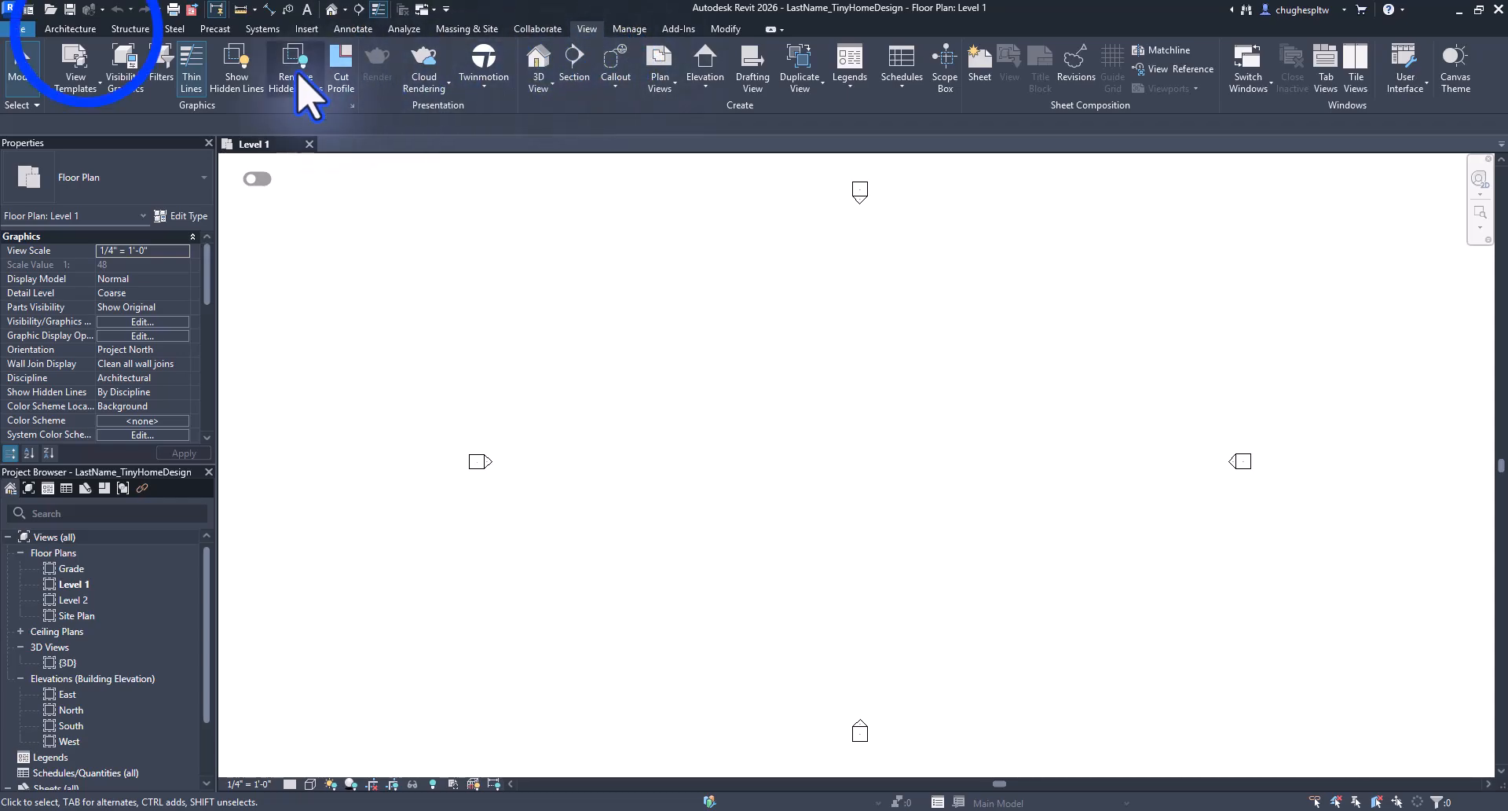
Switch the ribbon to the Architecture tab's Build, Circulation, Model and Room panels.
left_click(69, 29)
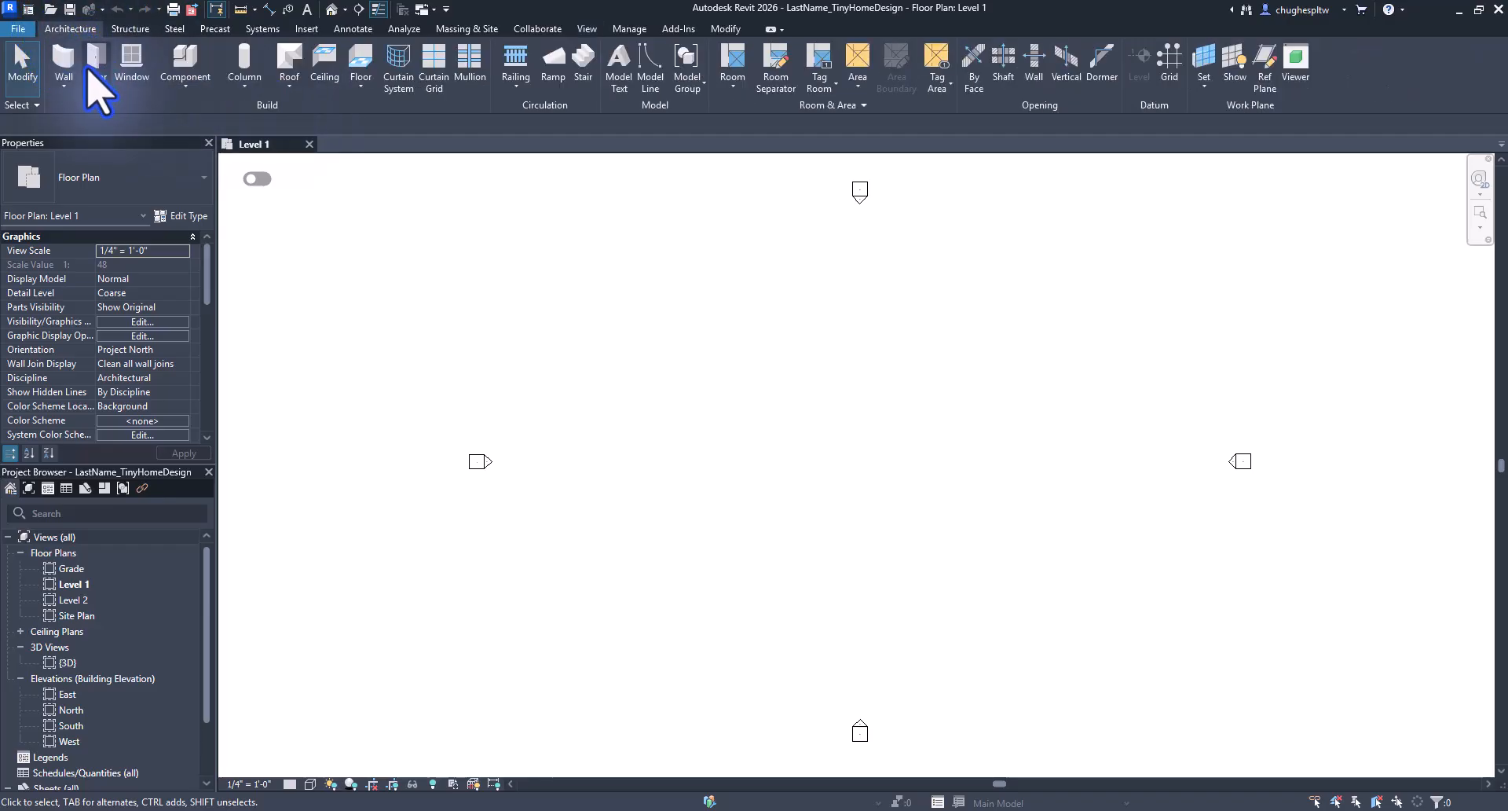
mouse_move(184, 69)
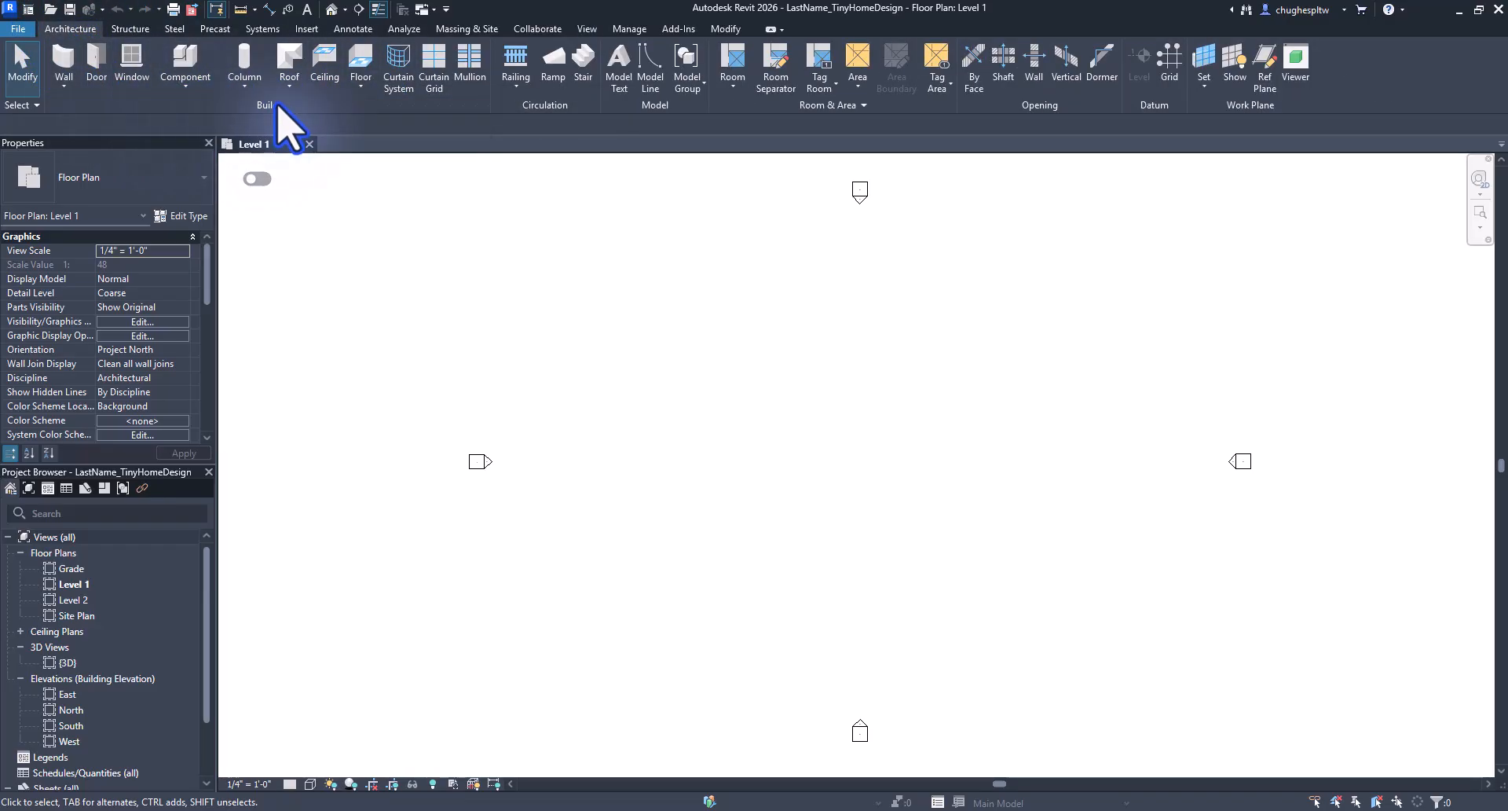
mouse_move(625, 149)
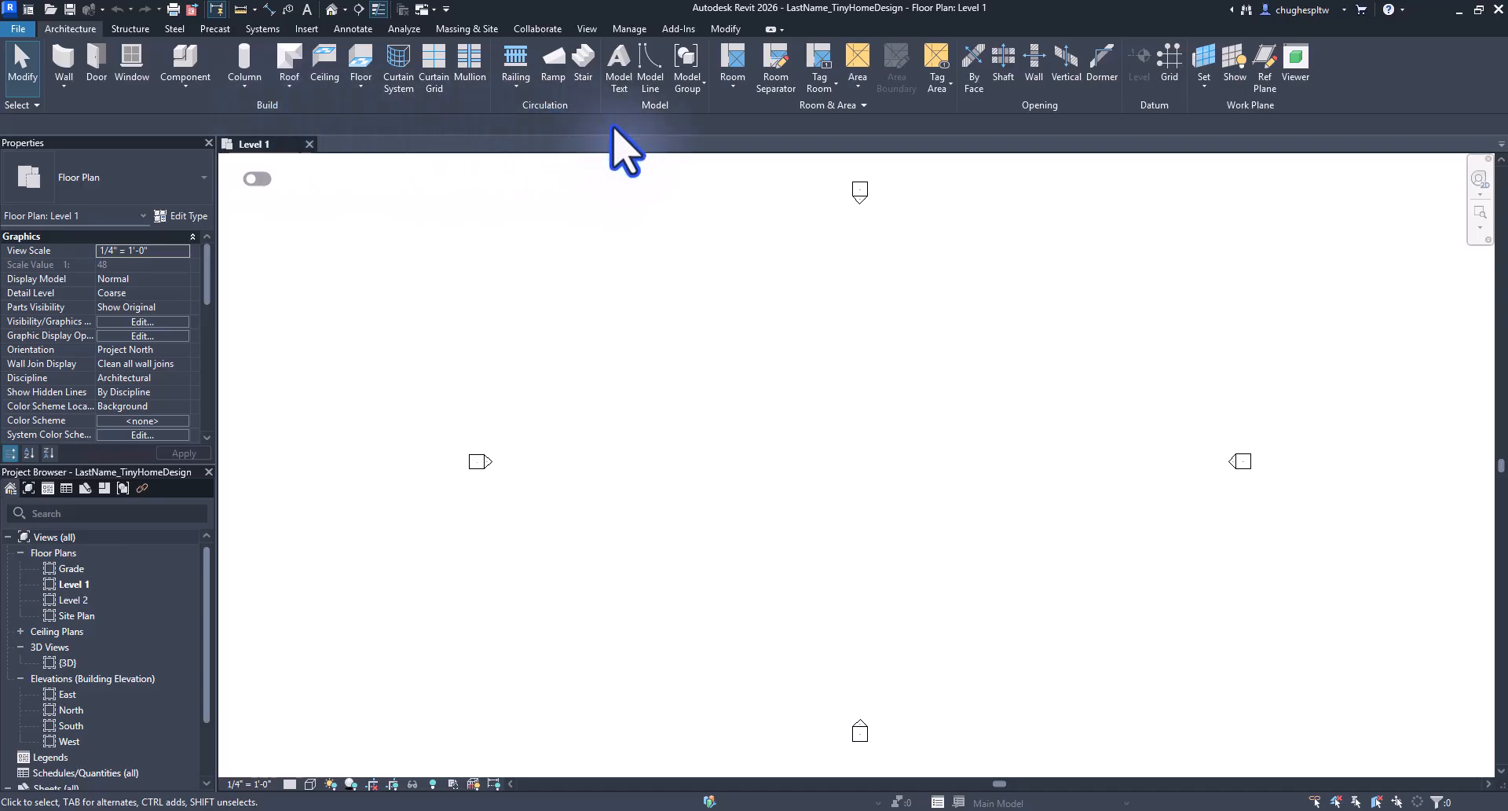
mouse_move(1101, 154)
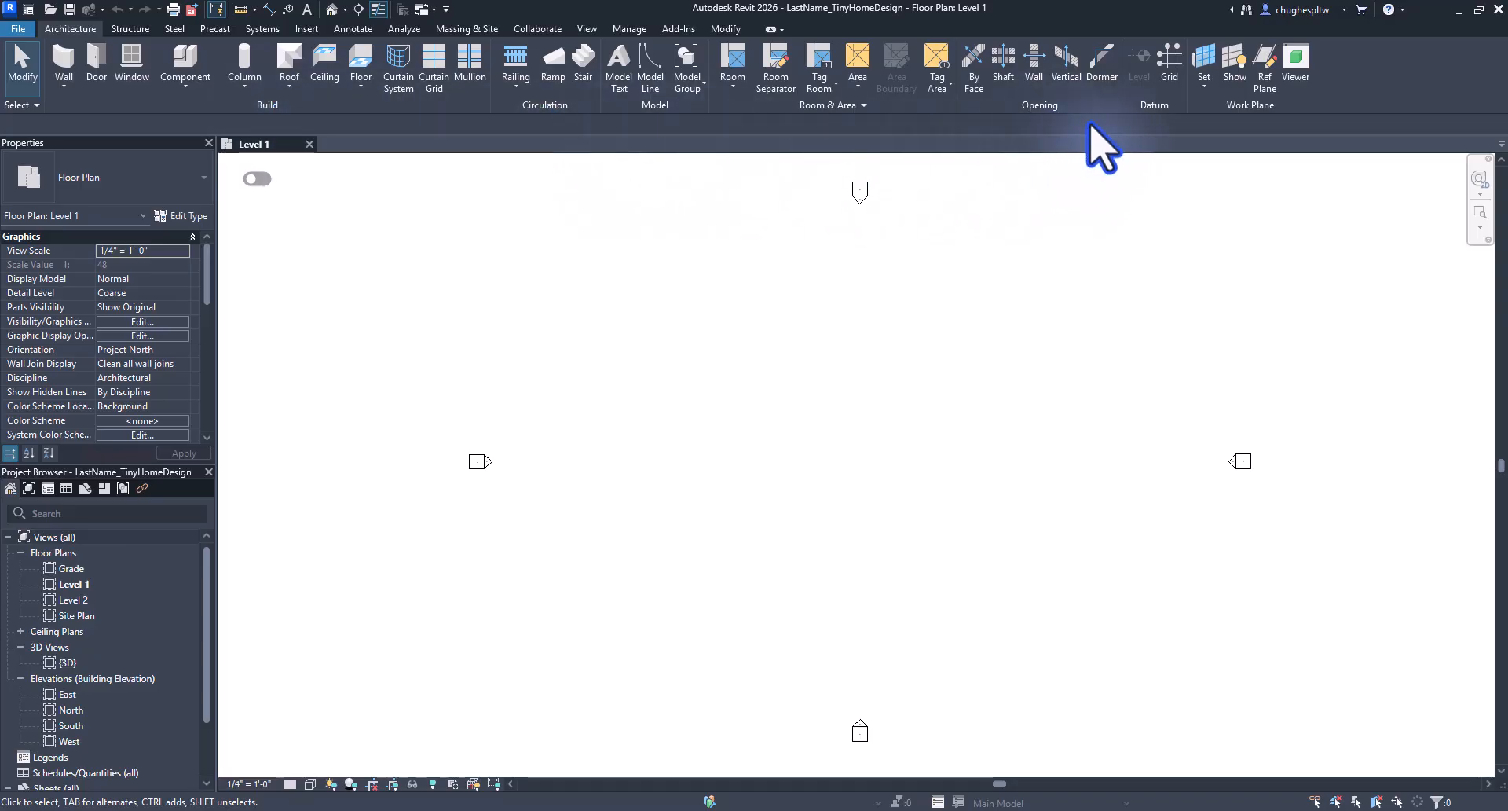
mouse_move(1151, 154)
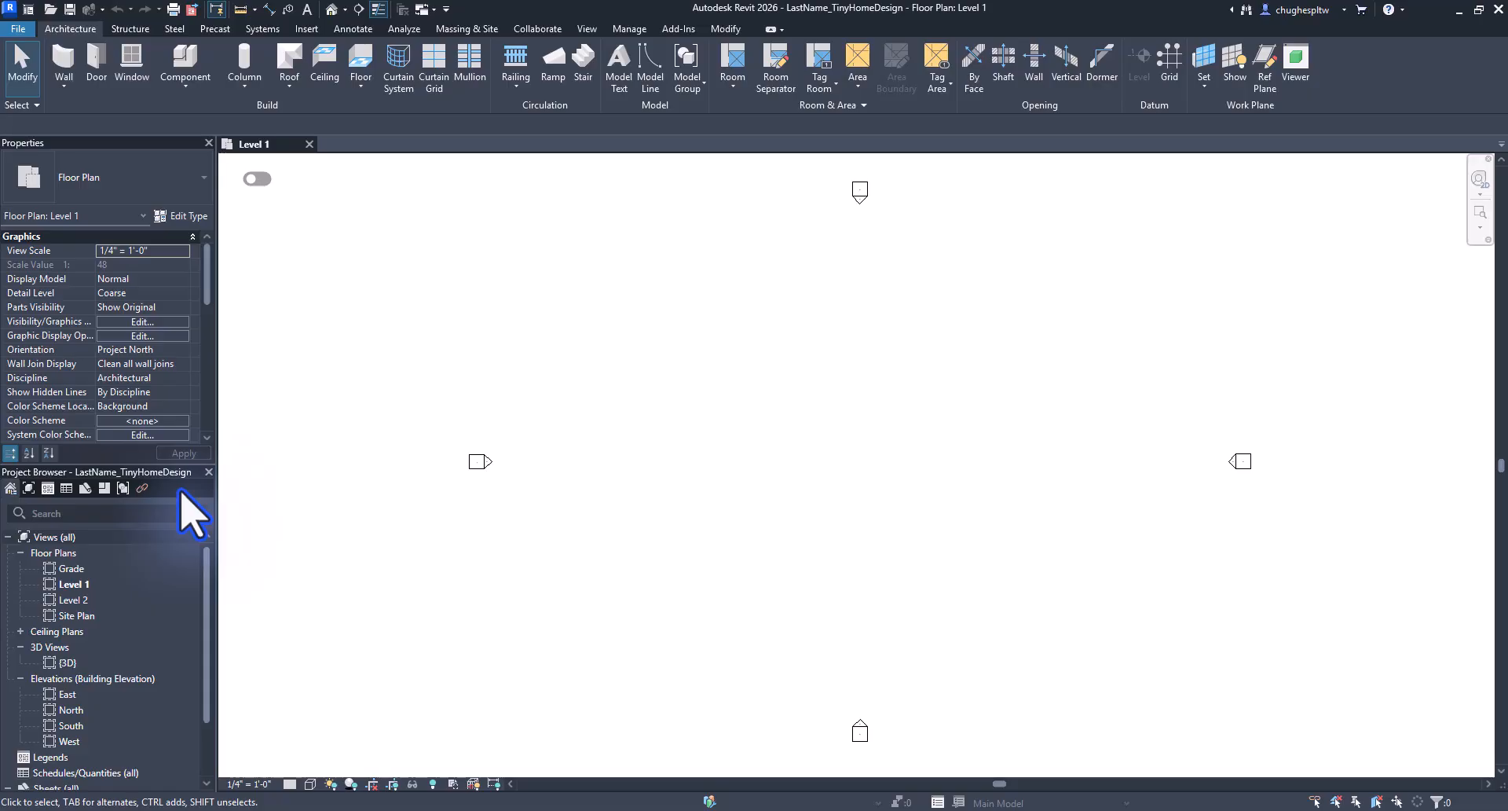
mouse_move(96, 635)
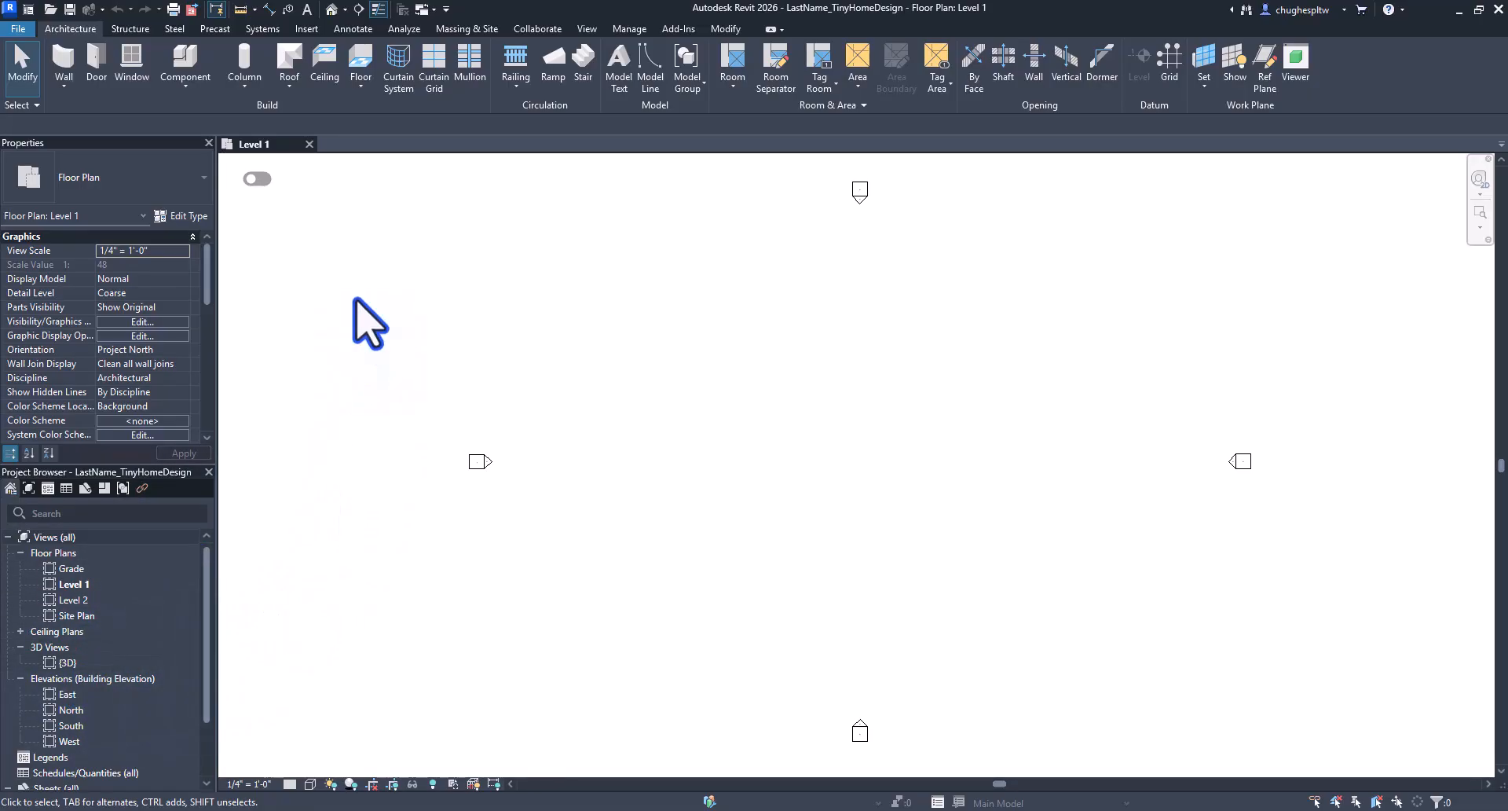
mouse_move(331, 10)
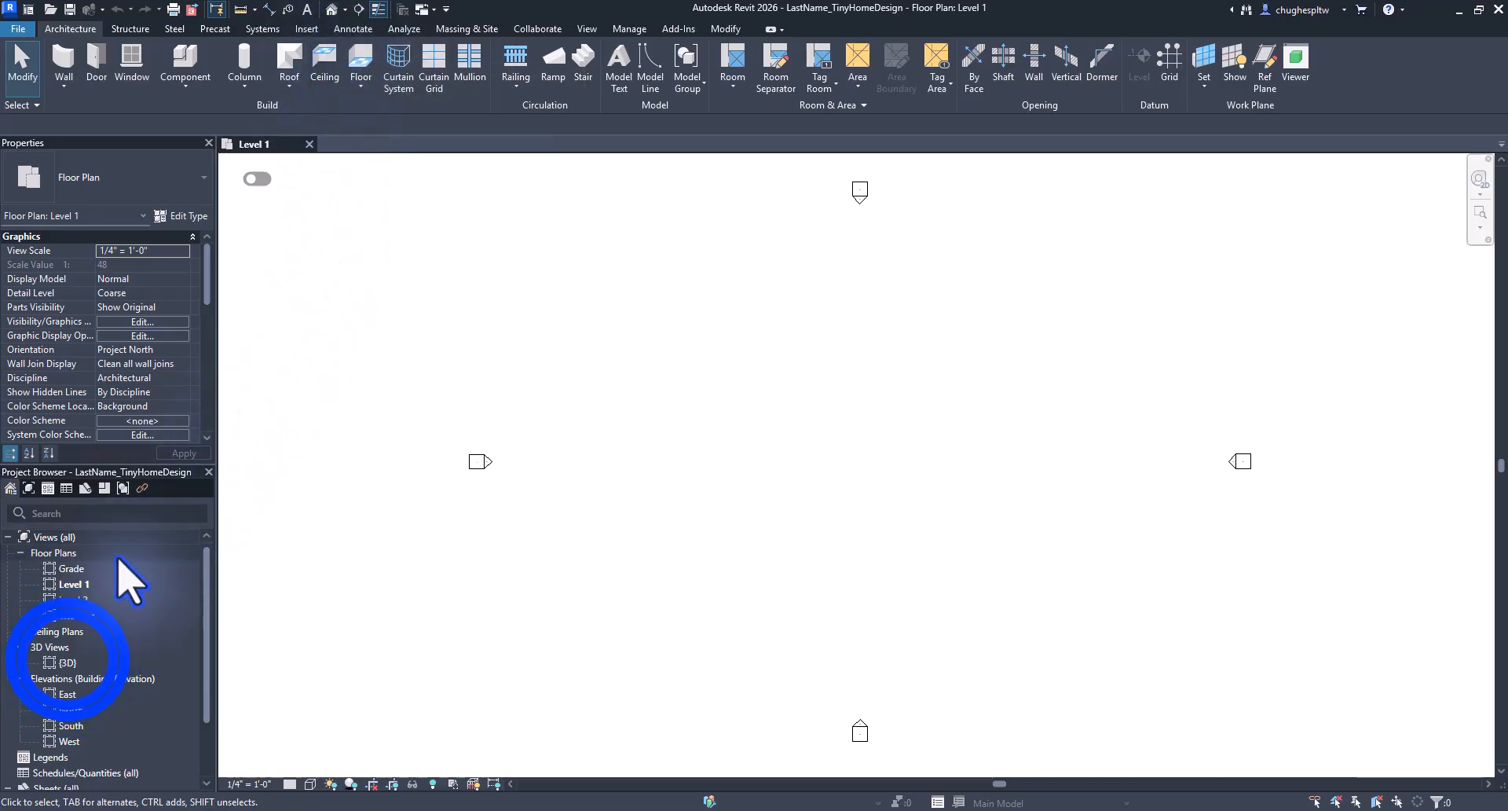
Open the default {3D} view from the Project Browser.
double_click(68, 661)
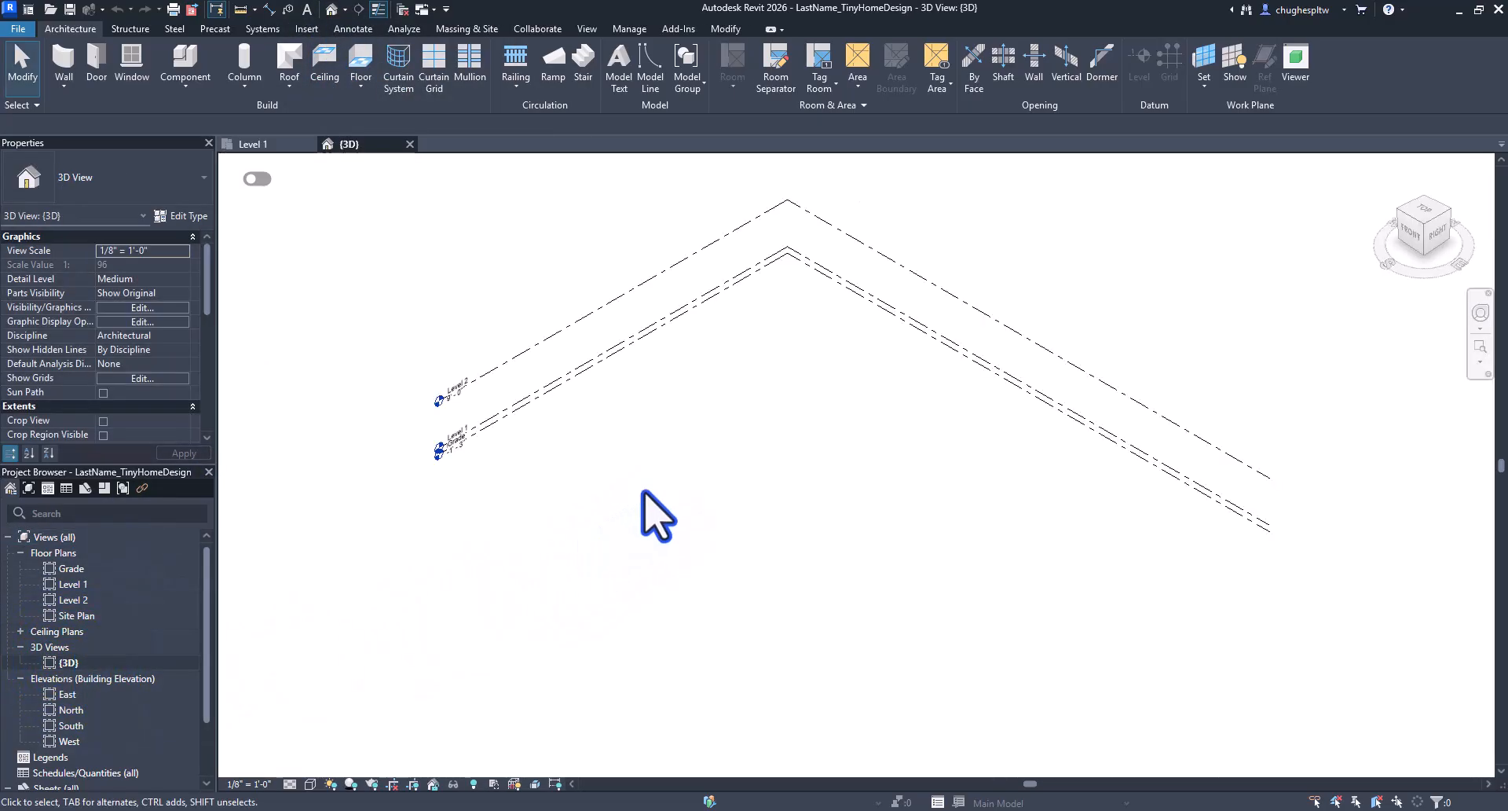
mouse_move(688, 500)
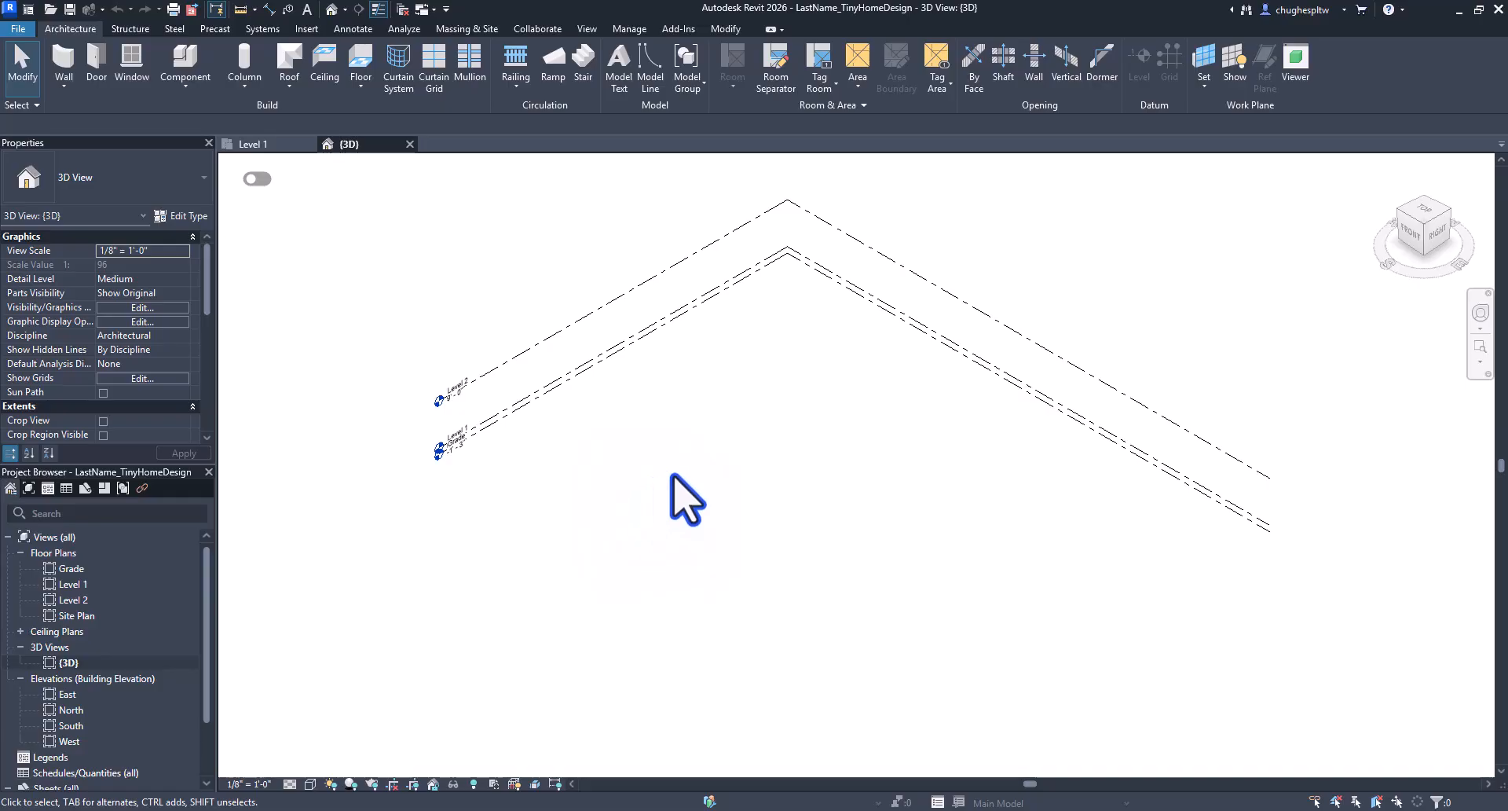
mouse_move(1423, 240)
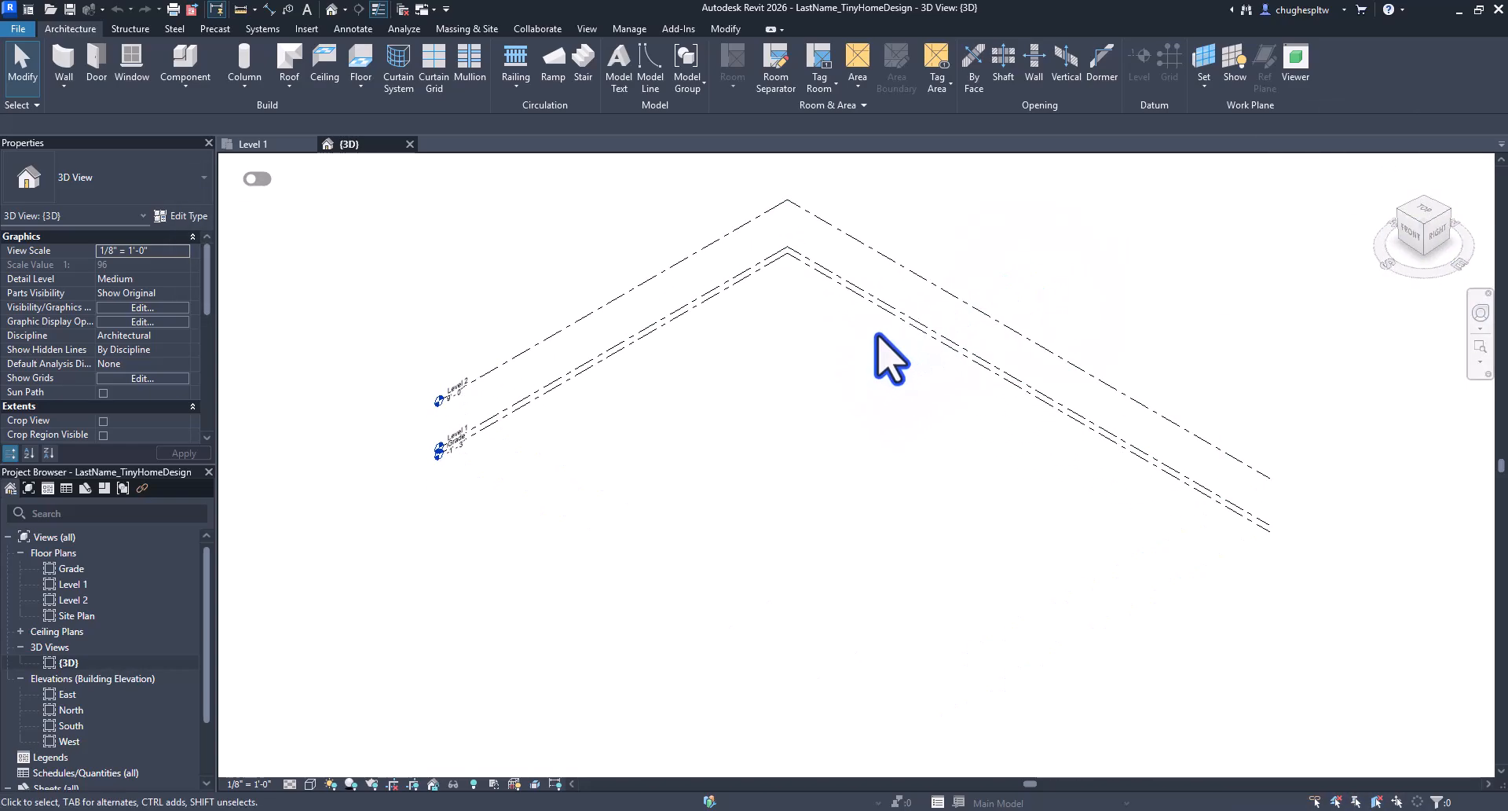
mouse_move(959, 425)
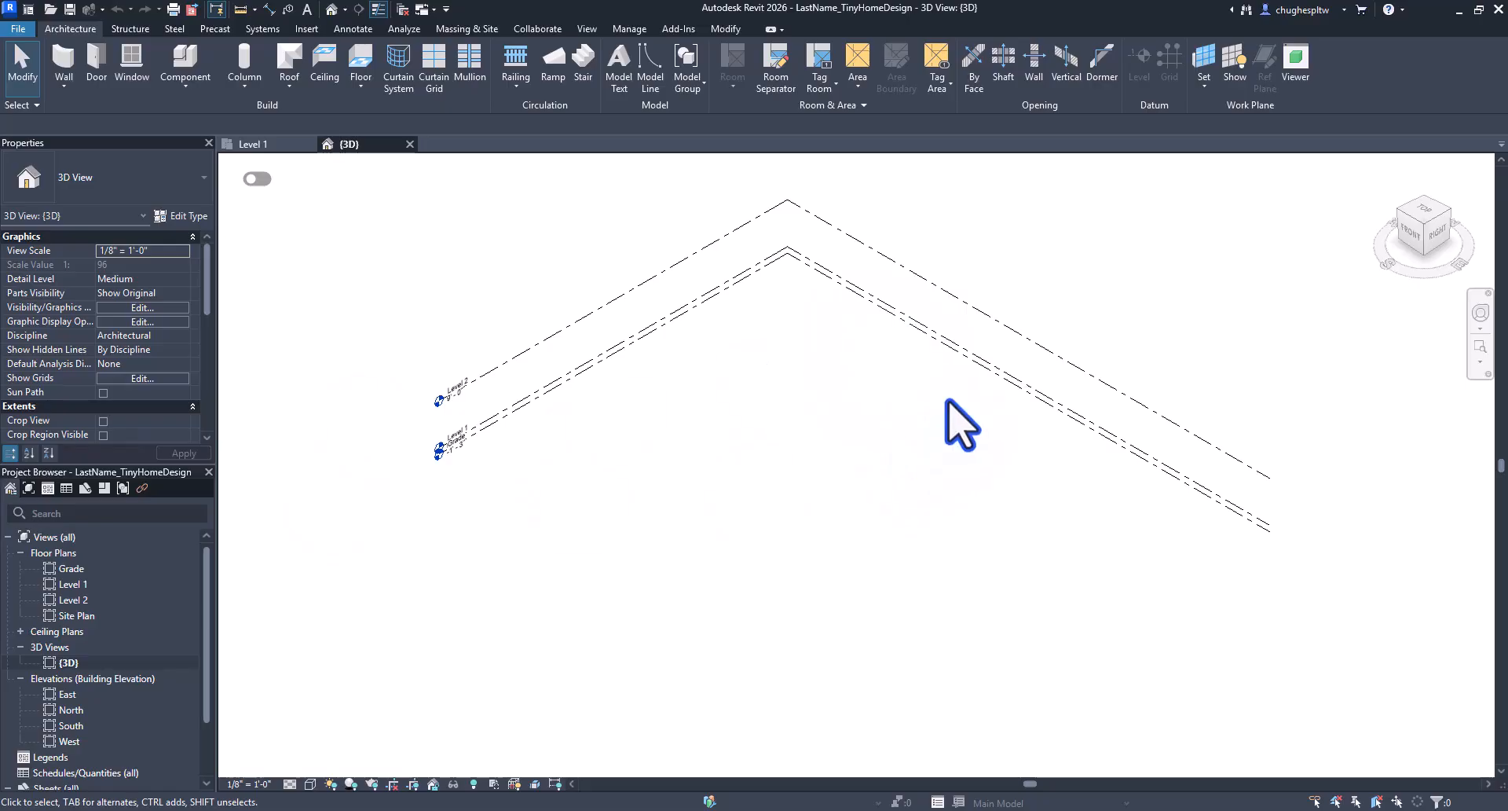
mouse_move(883, 445)
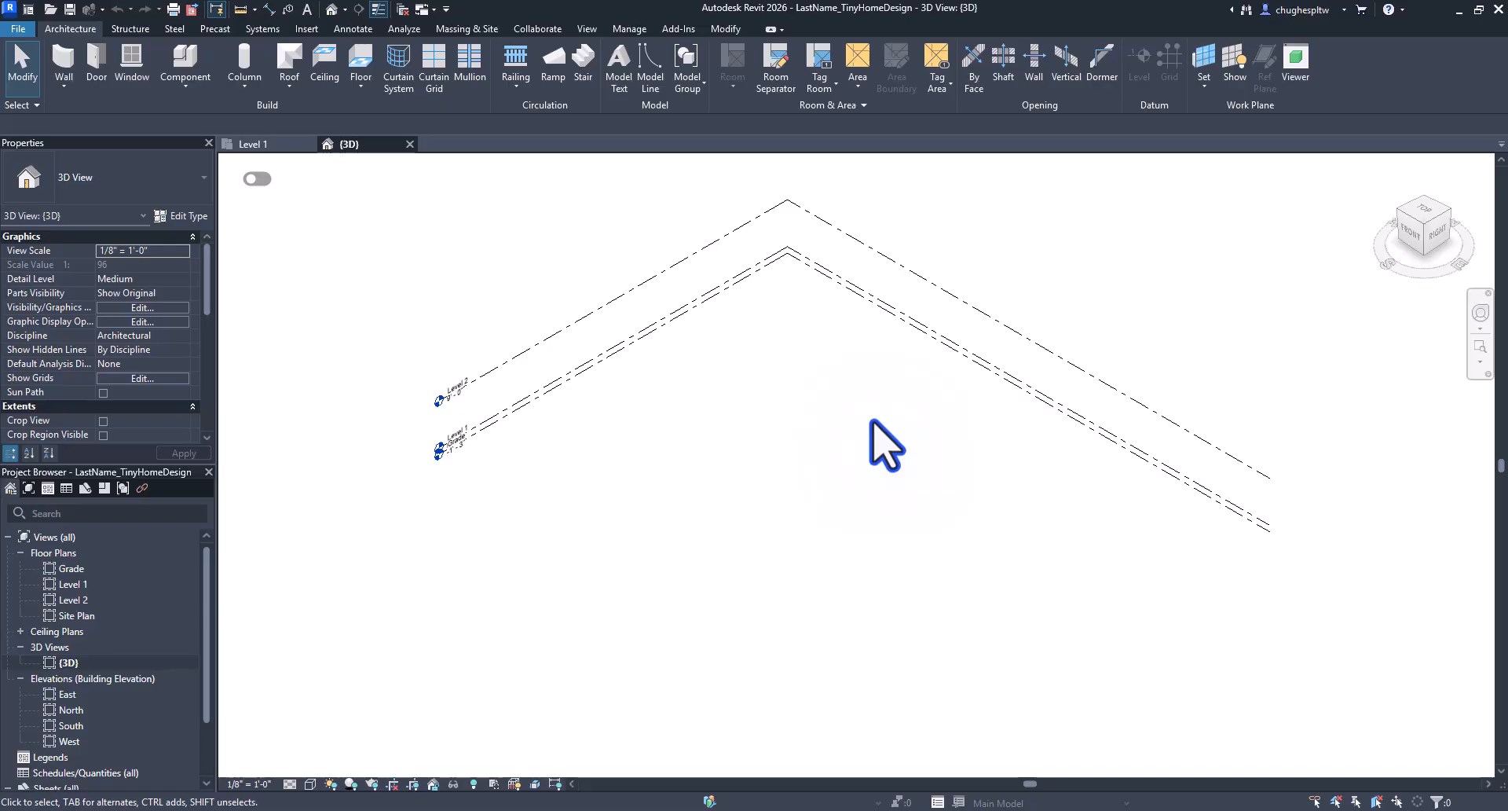
mouse_move(844, 477)
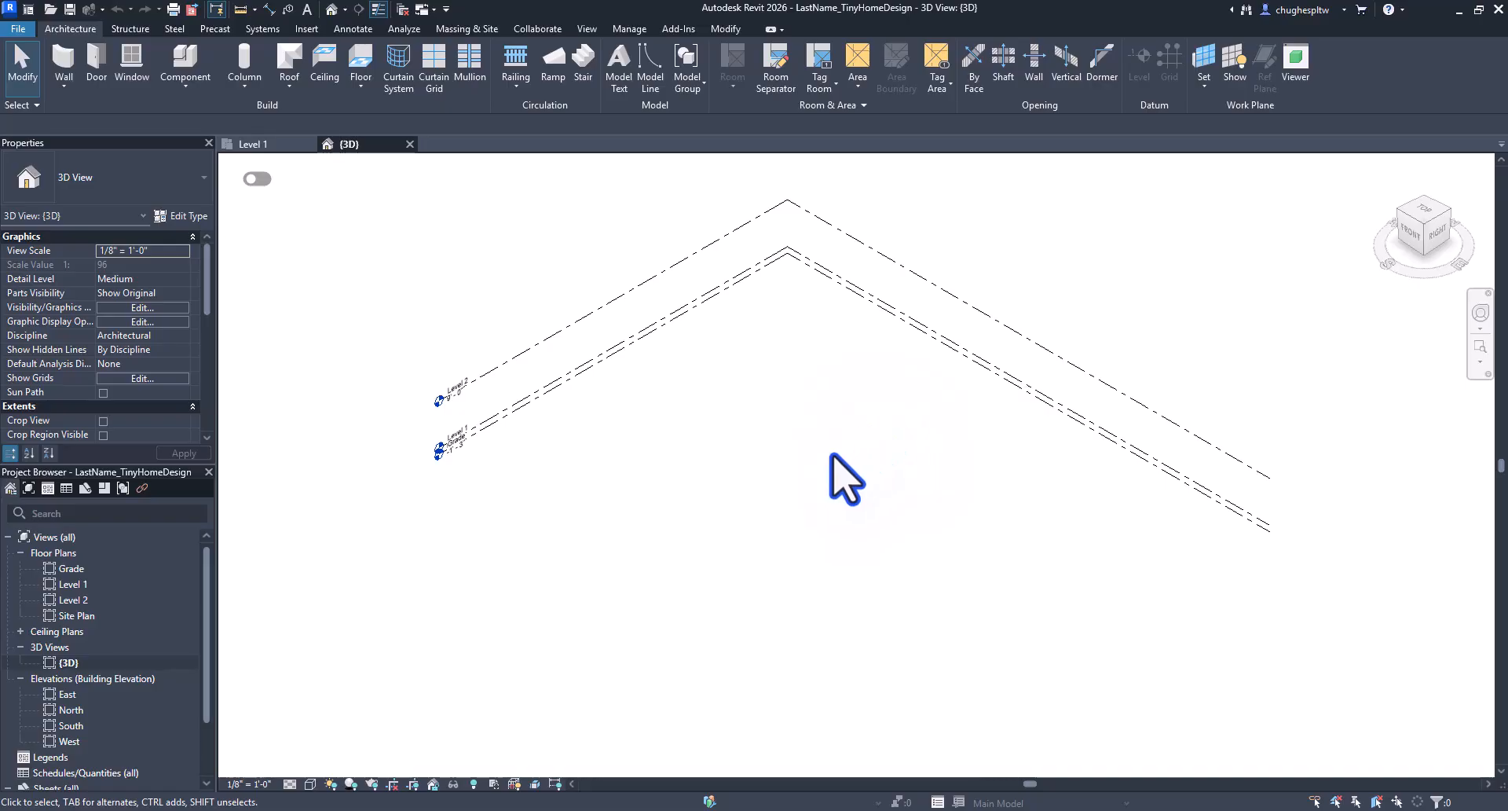
Zoom, pan and orbit the 3D view to look down on the levels from above.
scroll("down", 3)
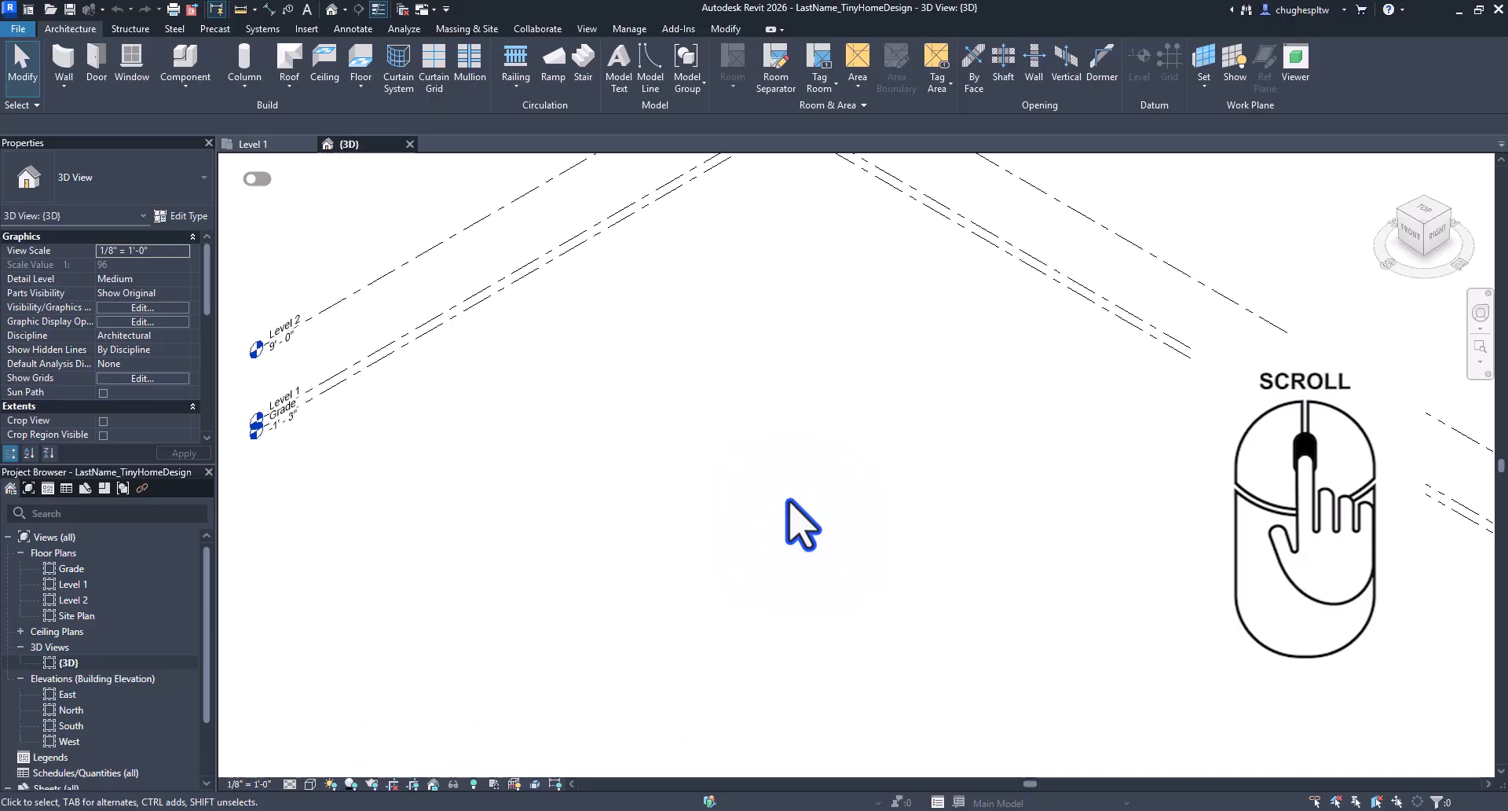
scroll("down", 3)
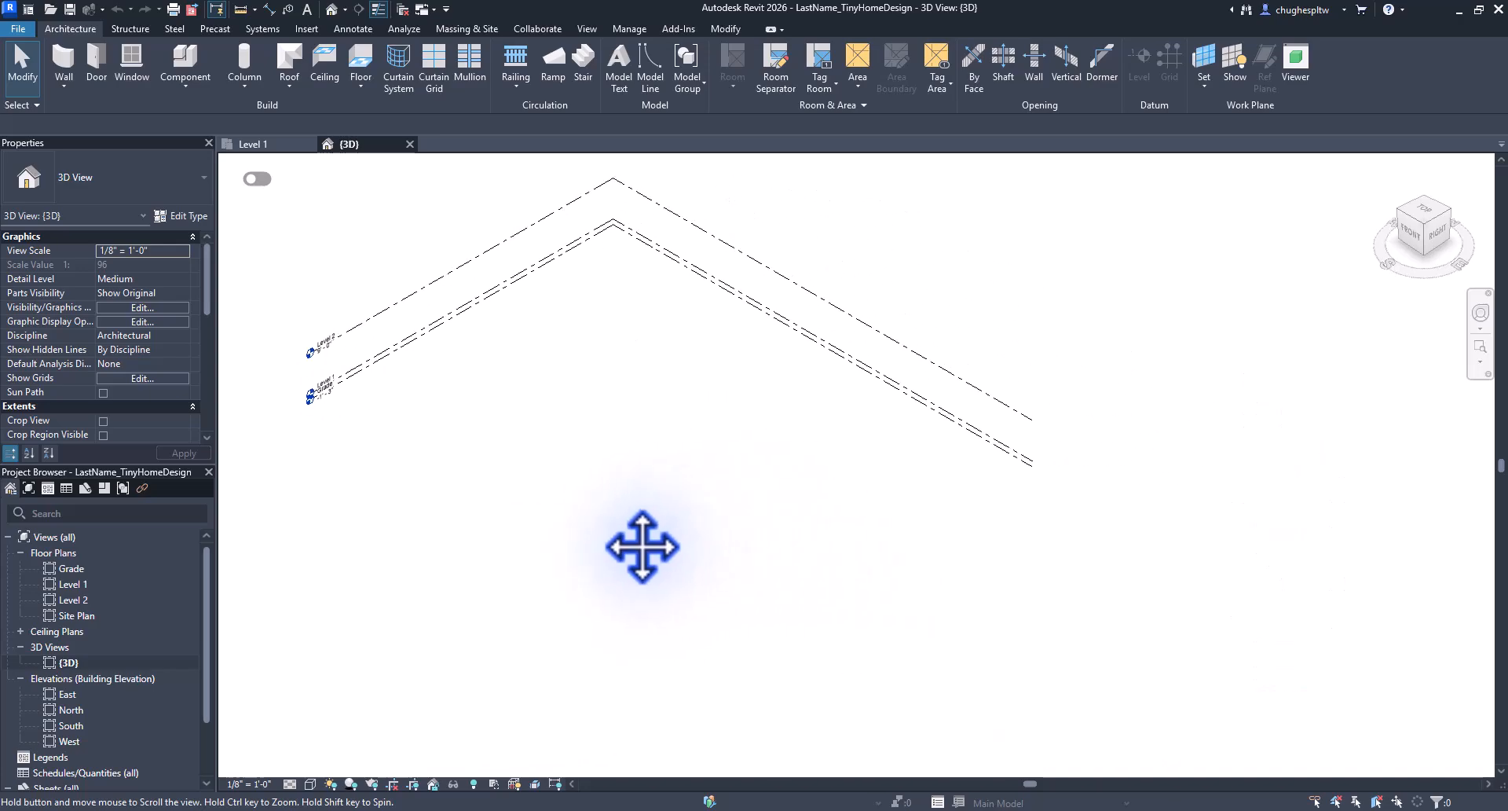
left_click_drag(642, 548, 699, 529)
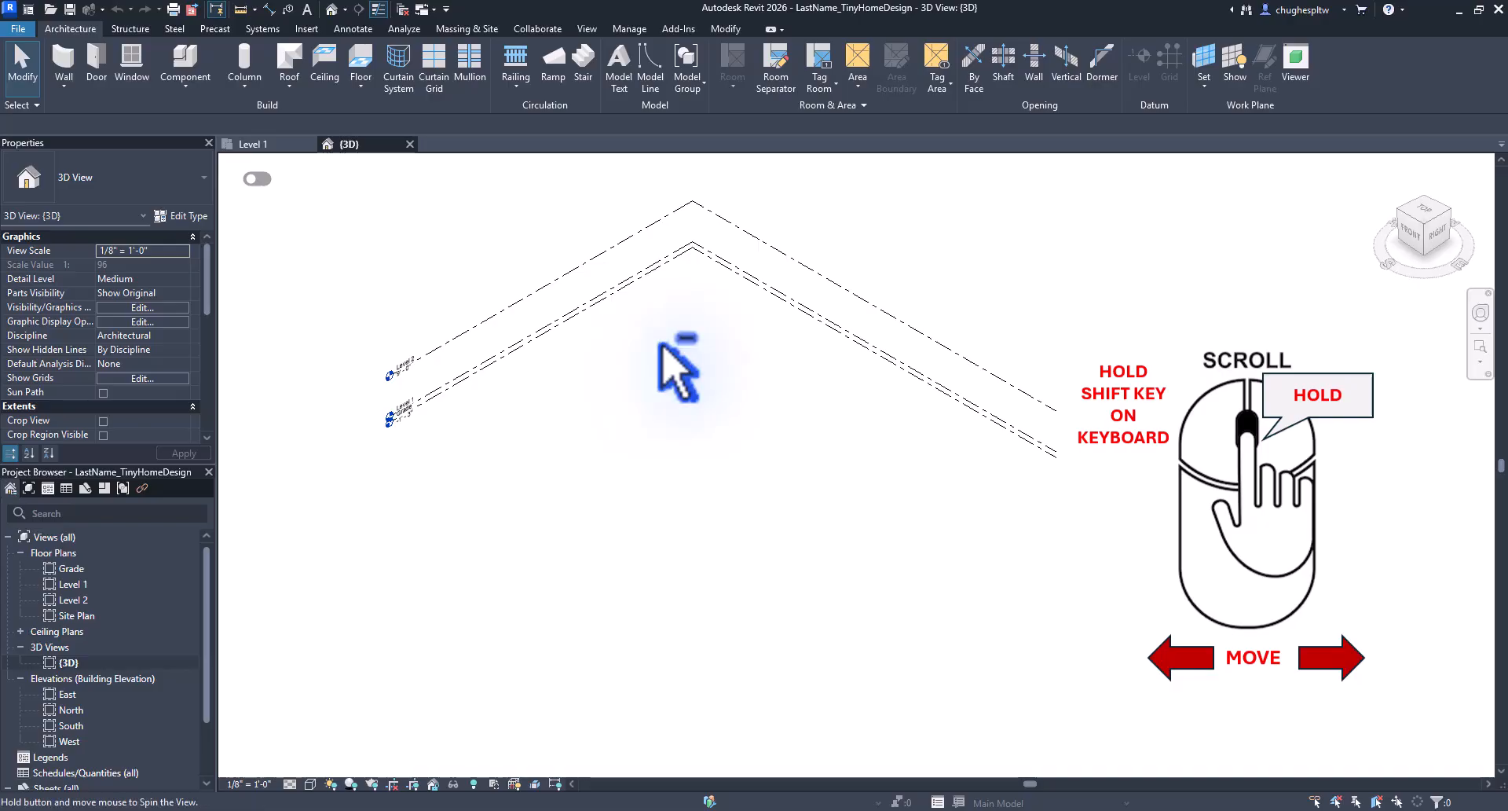
left_click_drag(677, 370, 757, 432)
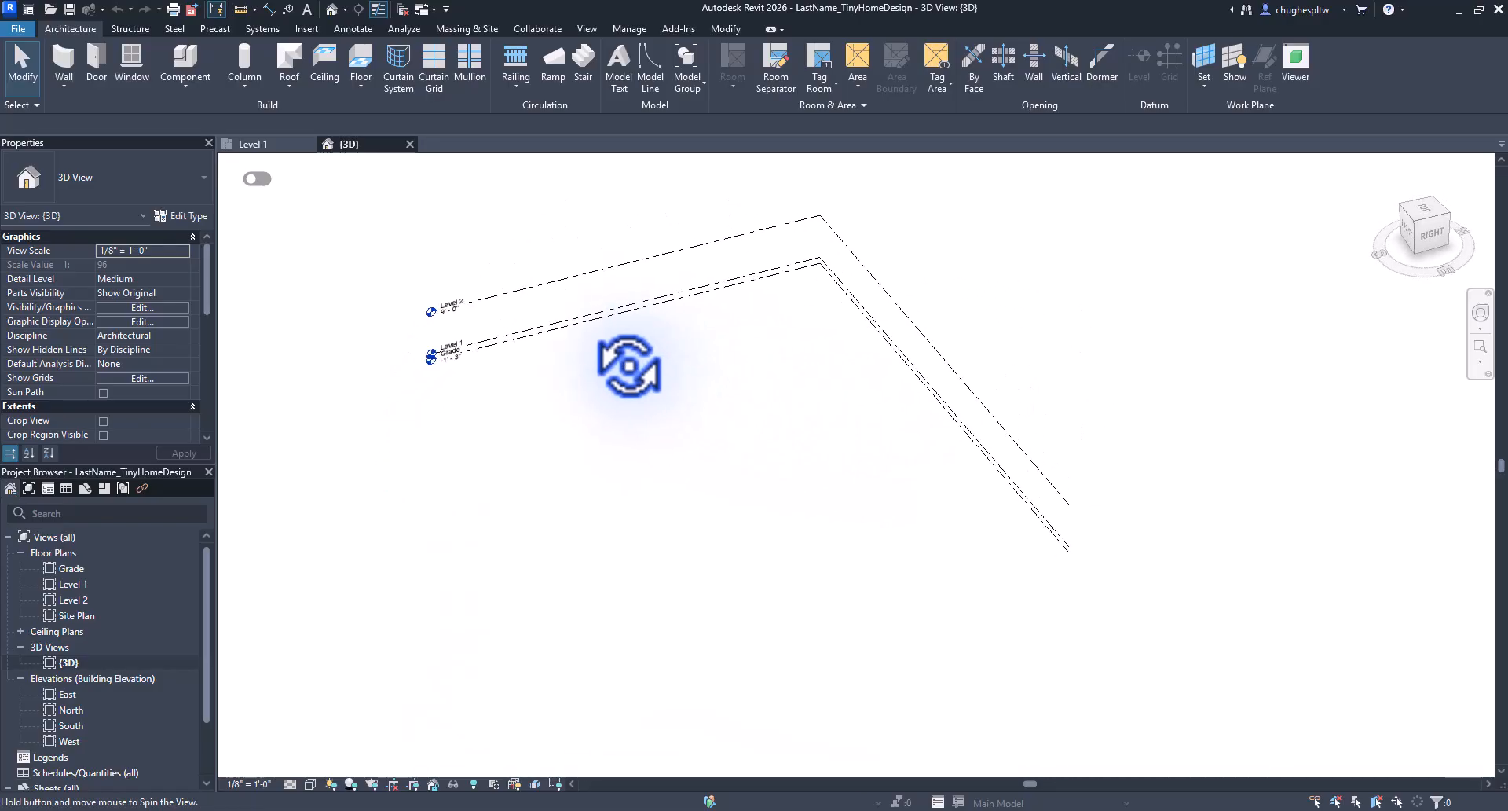
left_click_drag(628, 363, 784, 520)
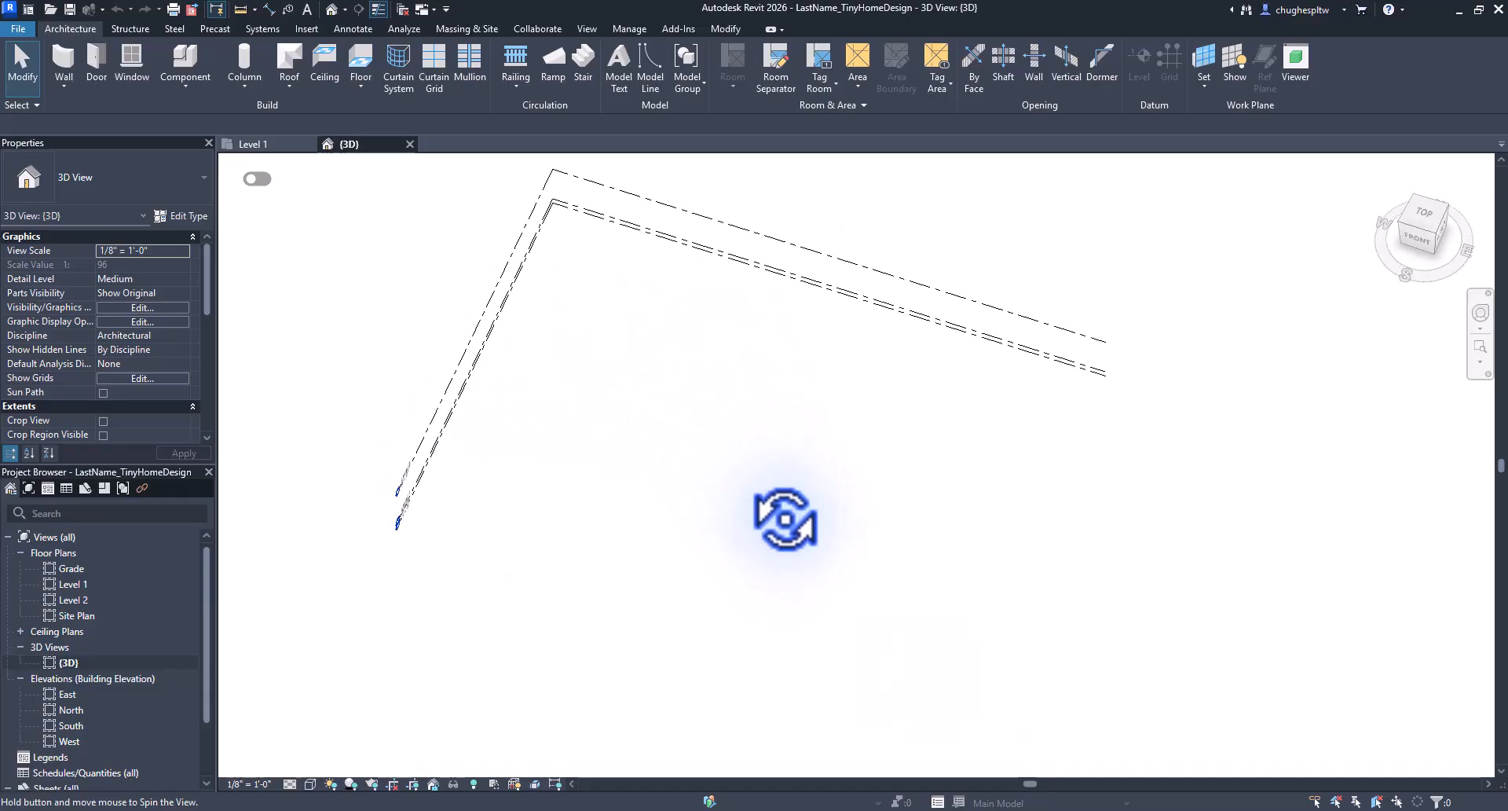